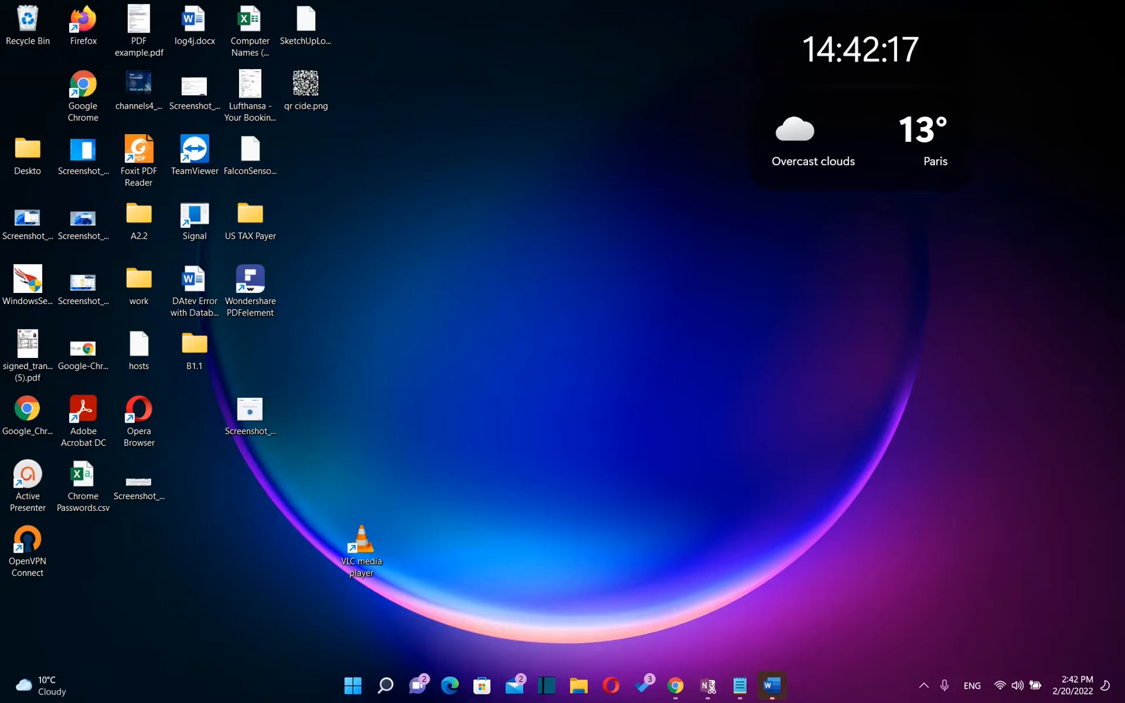
mouse_move(798, 554)
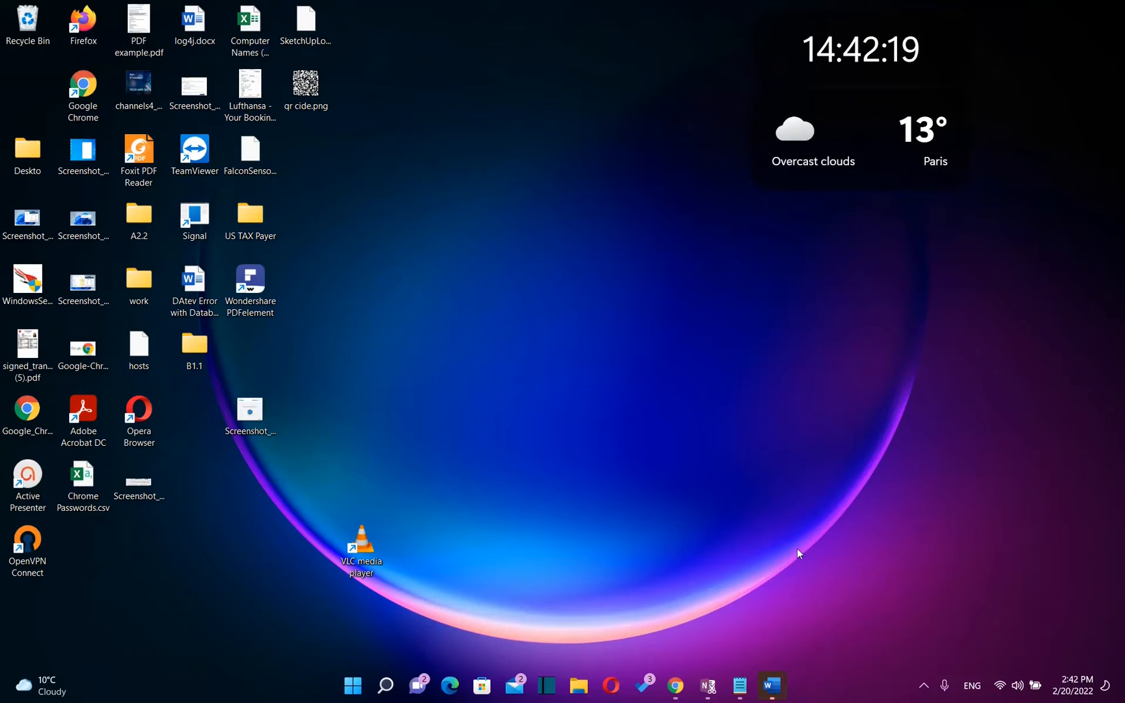
mouse_move(814, 482)
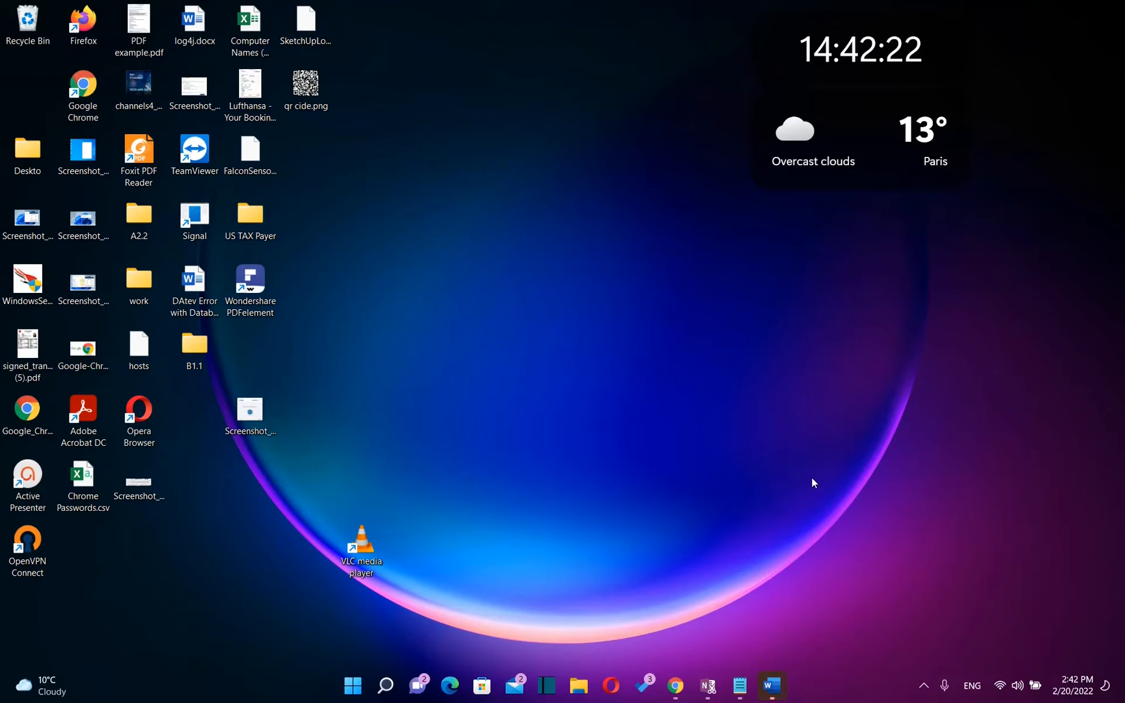
mouse_move(774, 457)
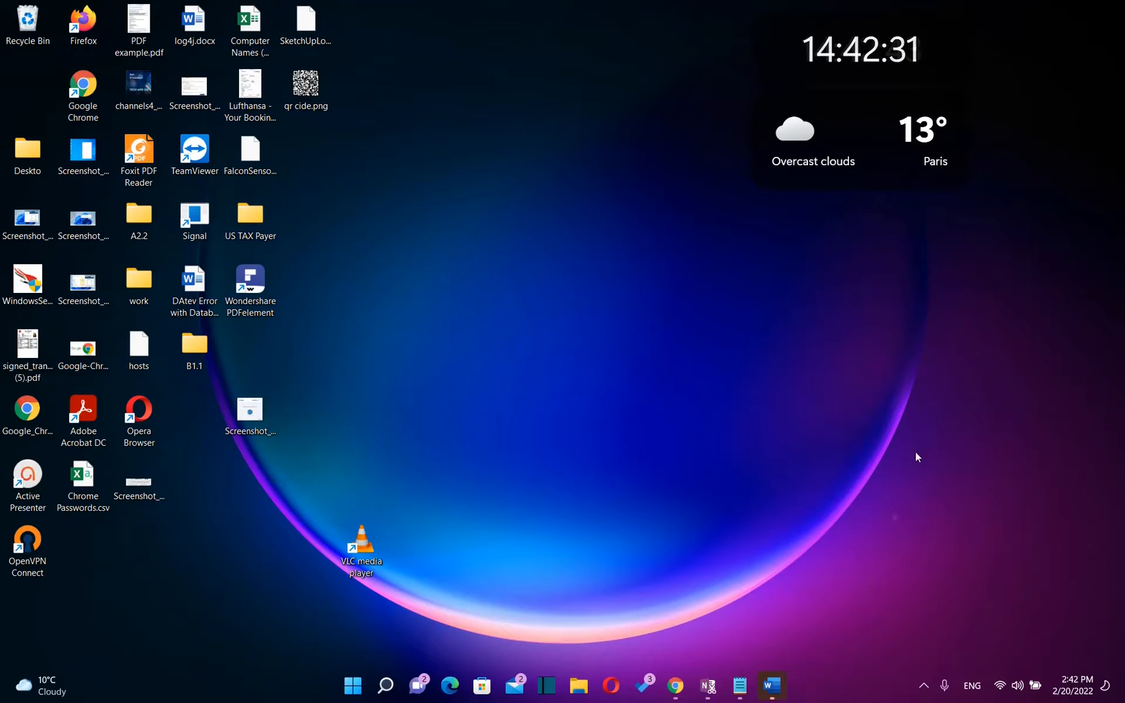
mouse_move(895, 517)
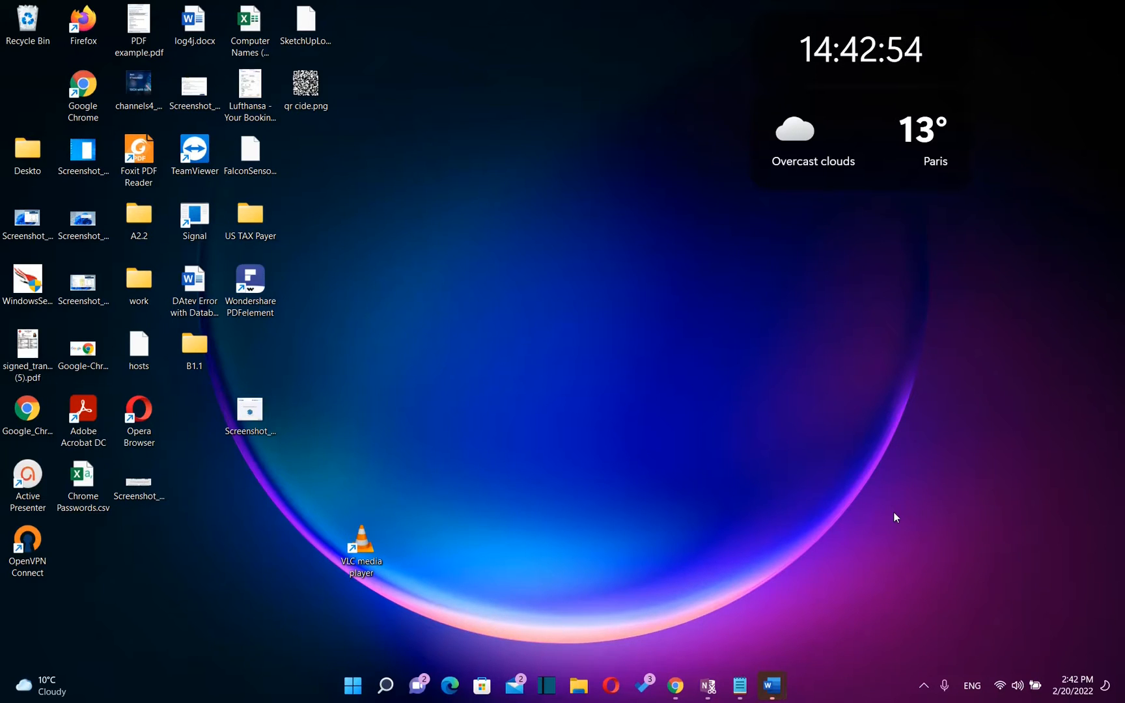
mouse_move(599, 511)
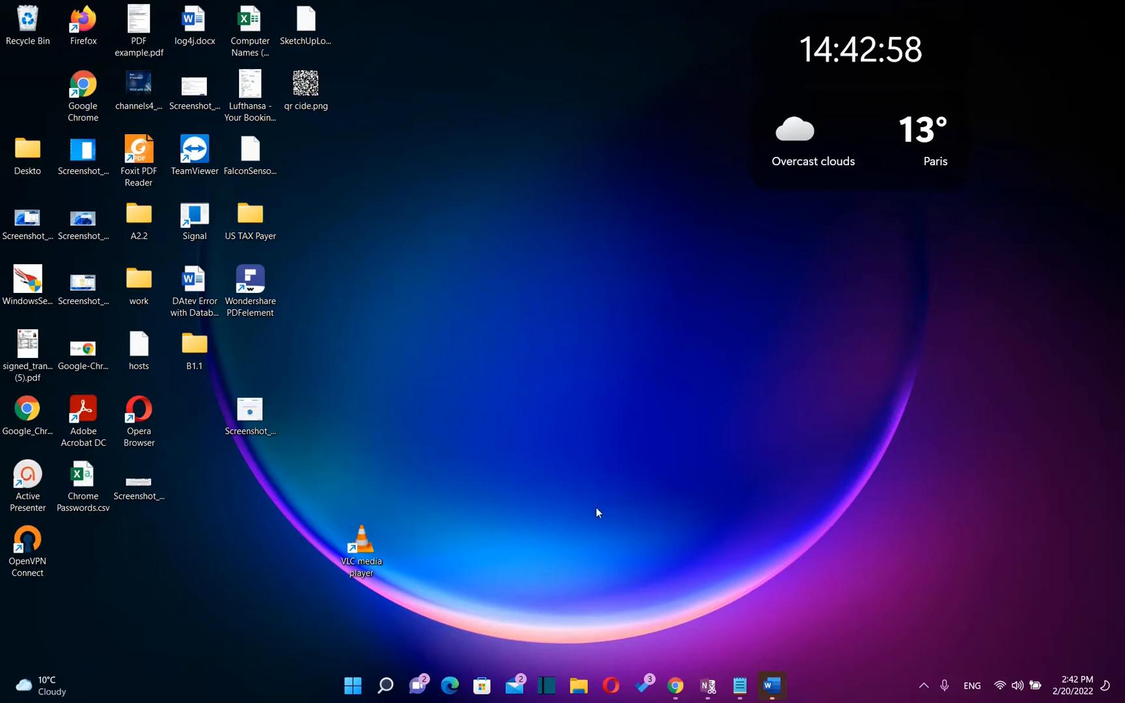
mouse_move(497, 552)
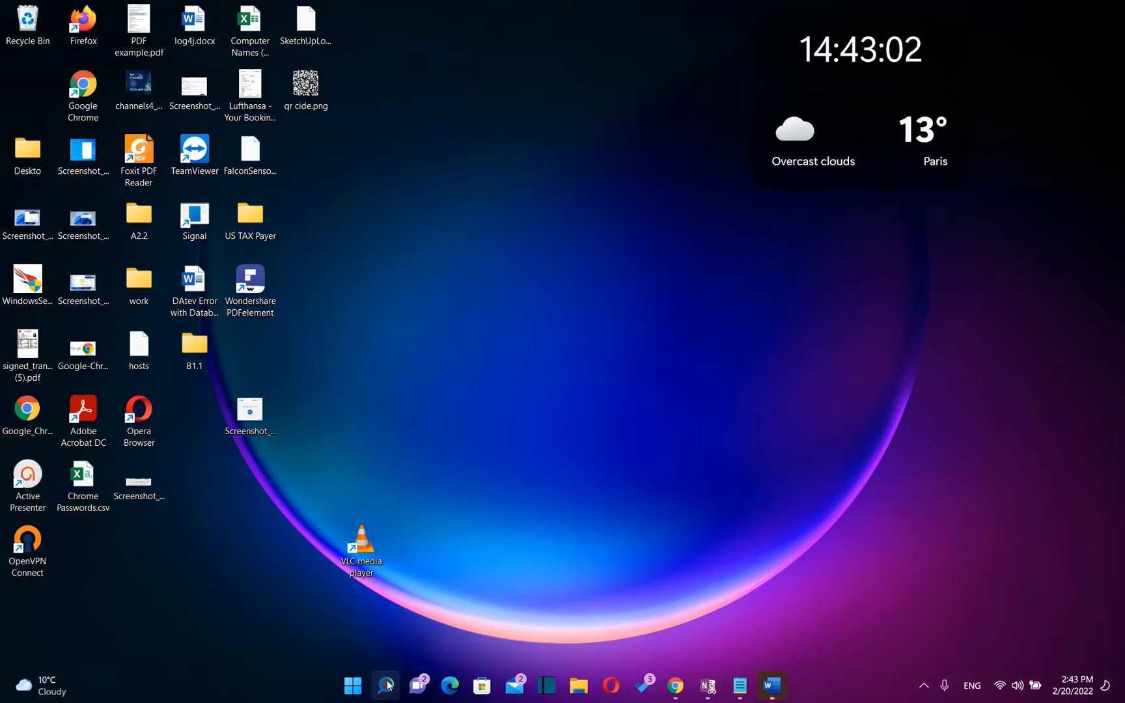
Launch Task Manager from taskbar search and maximize it to show all running processes.
type("tassk")
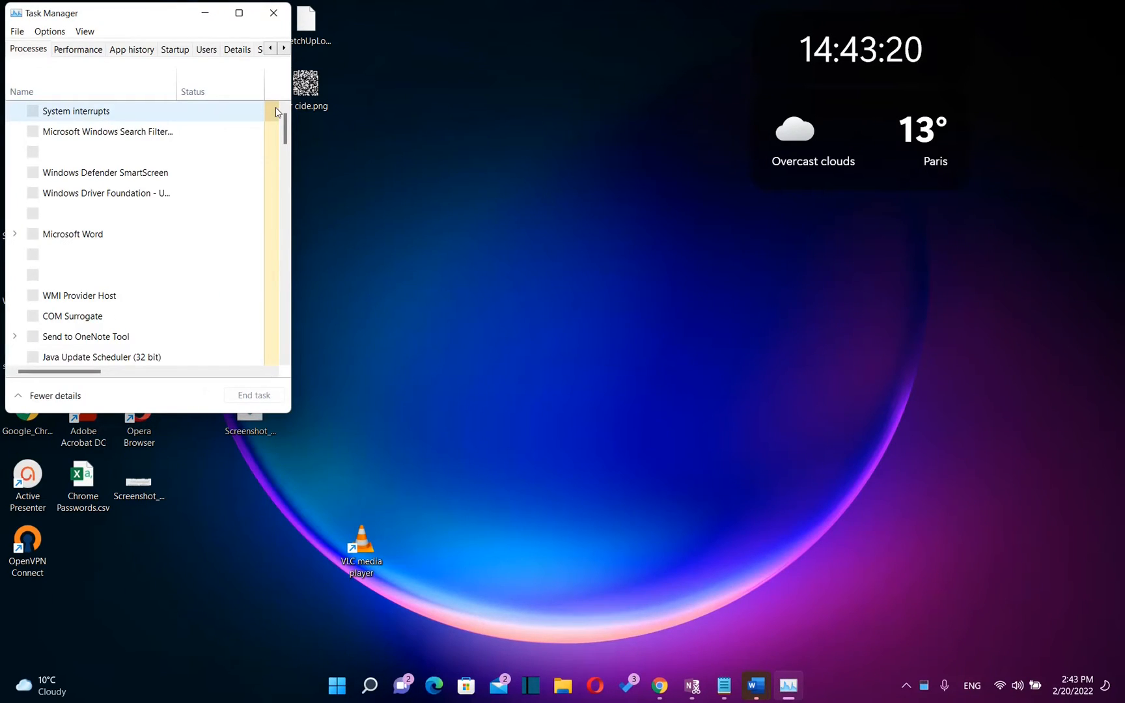
mouse_move(125, 20)
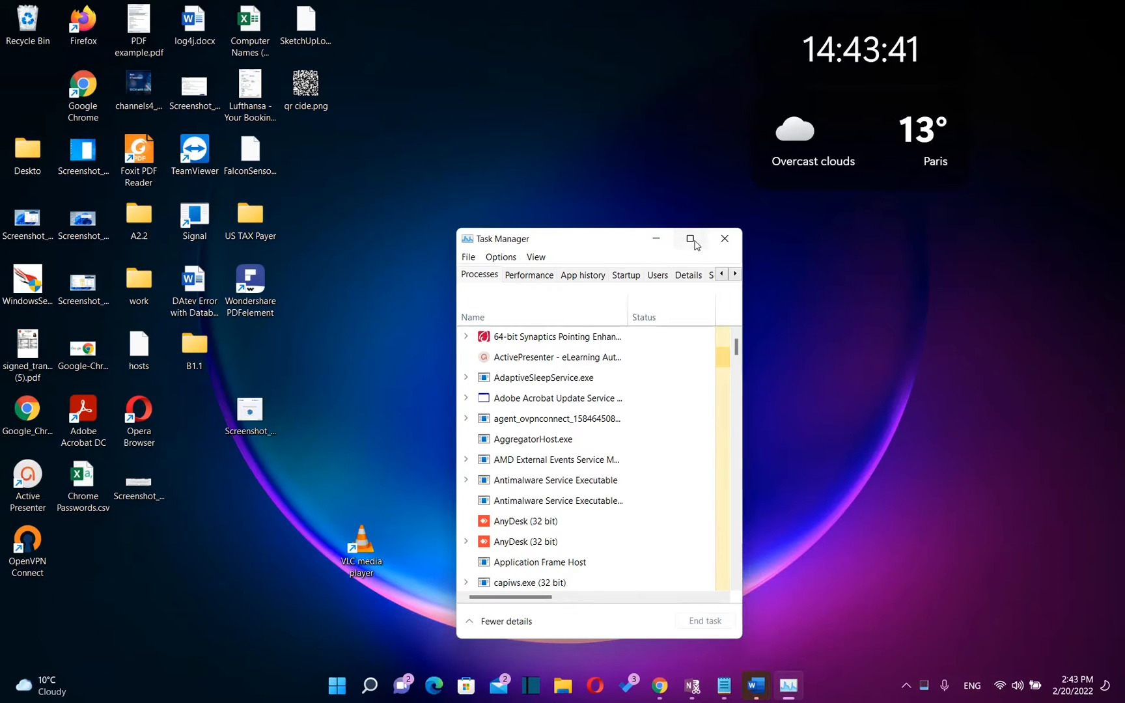
left_click(691, 238)
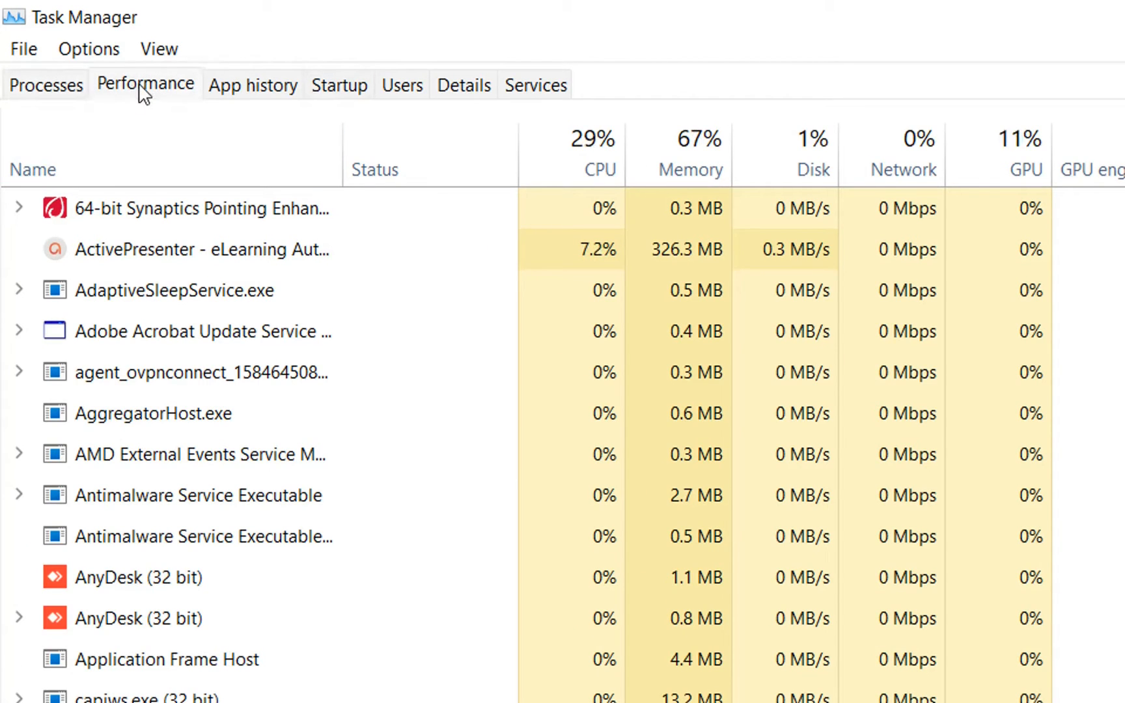
View Performance GPU details for the AMD card (GPU 1), then the Intel HD Graphics 520 (GPU 0).
left_click(145, 84)
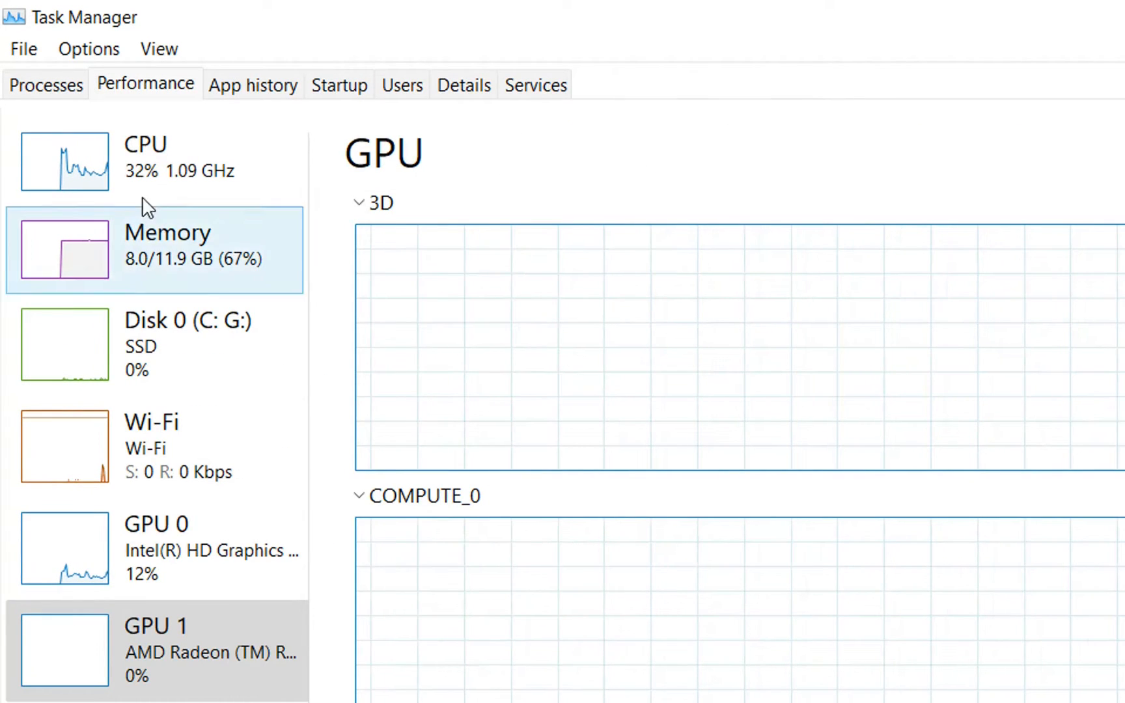
left_click(157, 445)
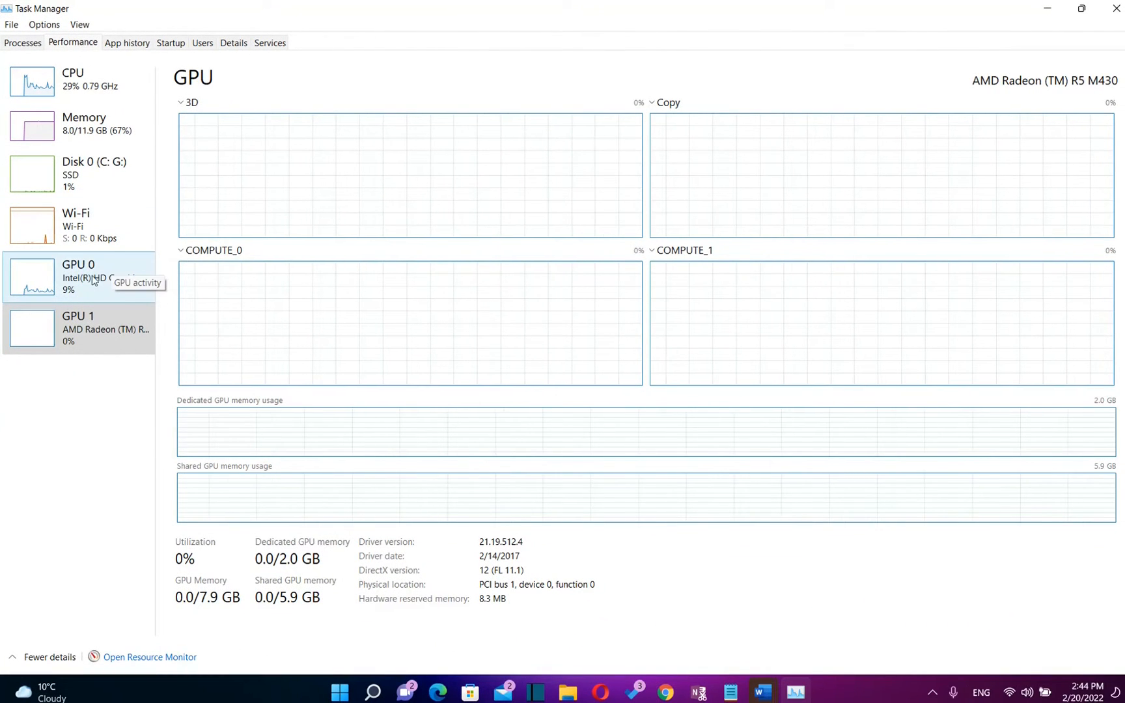
left_click(79, 276)
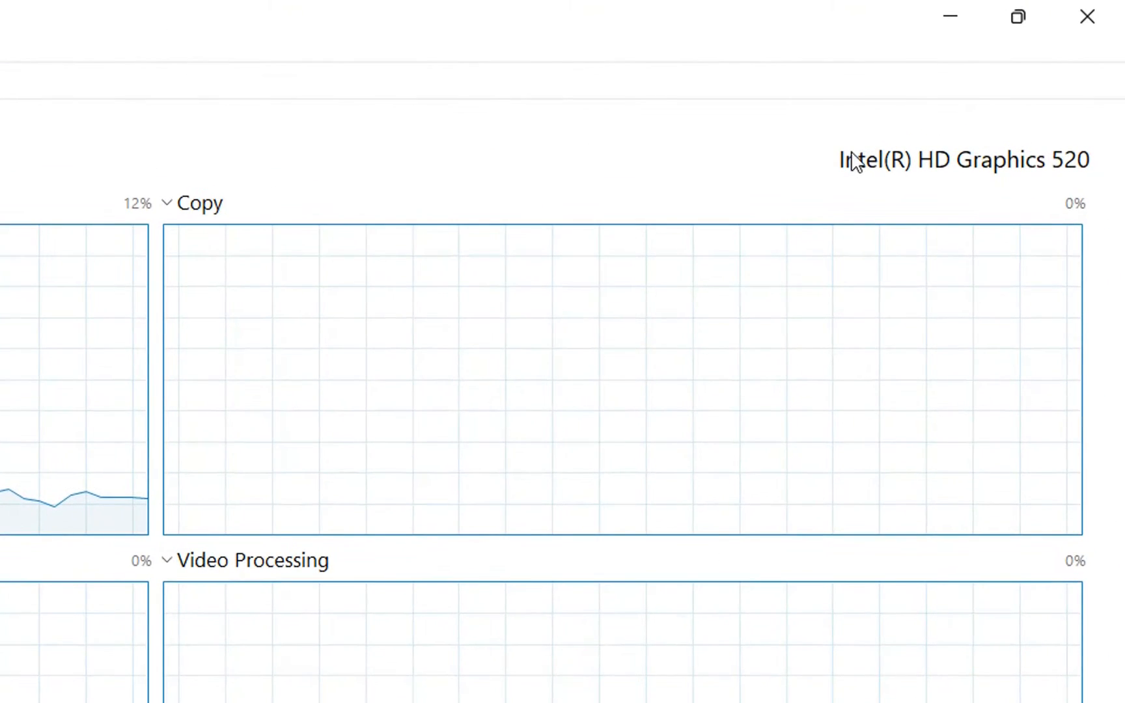
mouse_move(613, 557)
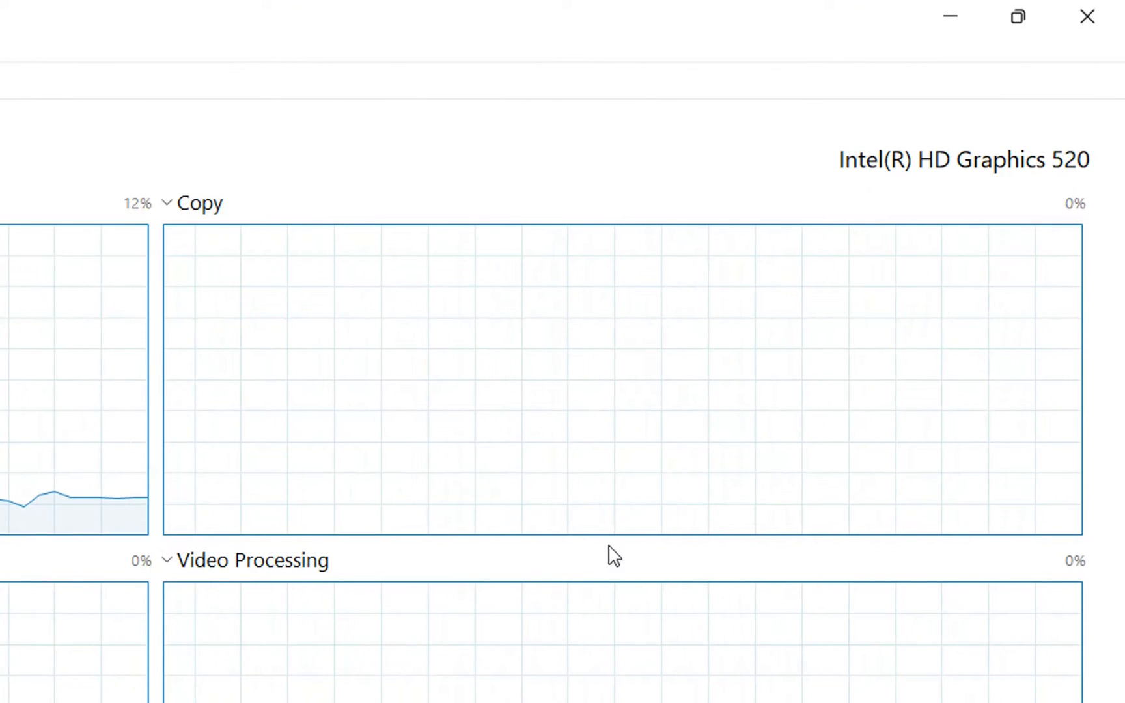
scroll("down", 3)
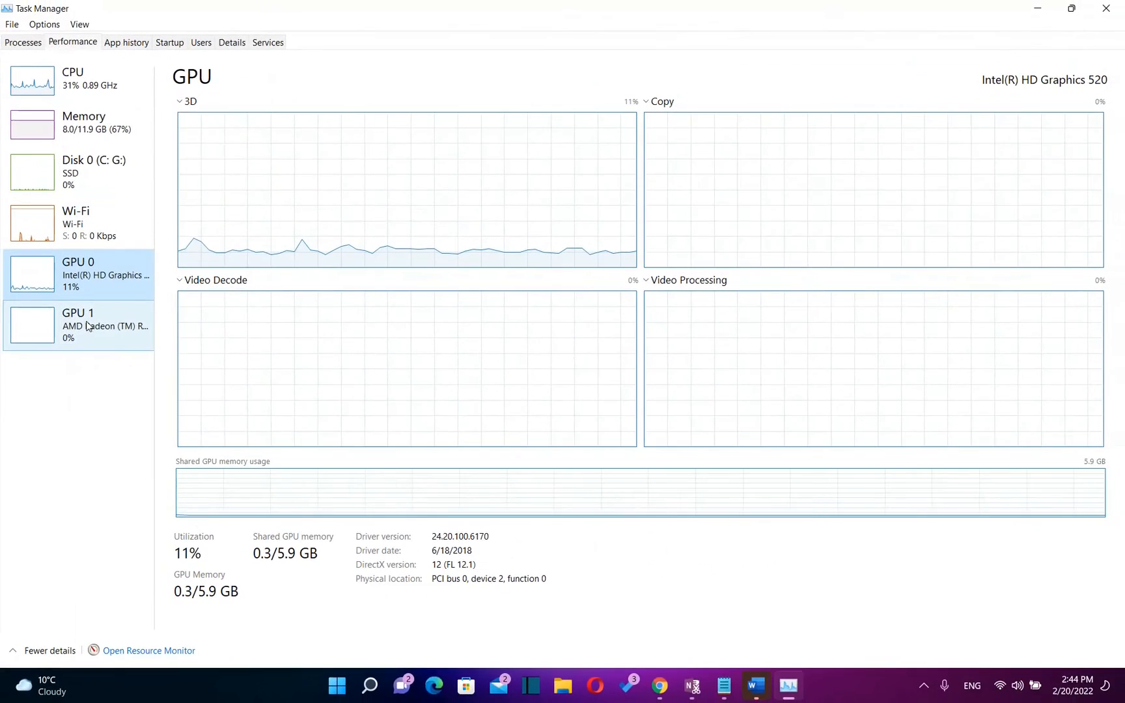
Review the AMD Radeon R5 M430's 2.0 GB dedicated memory and driver 21.19.512.4 details.
left_click(78, 325)
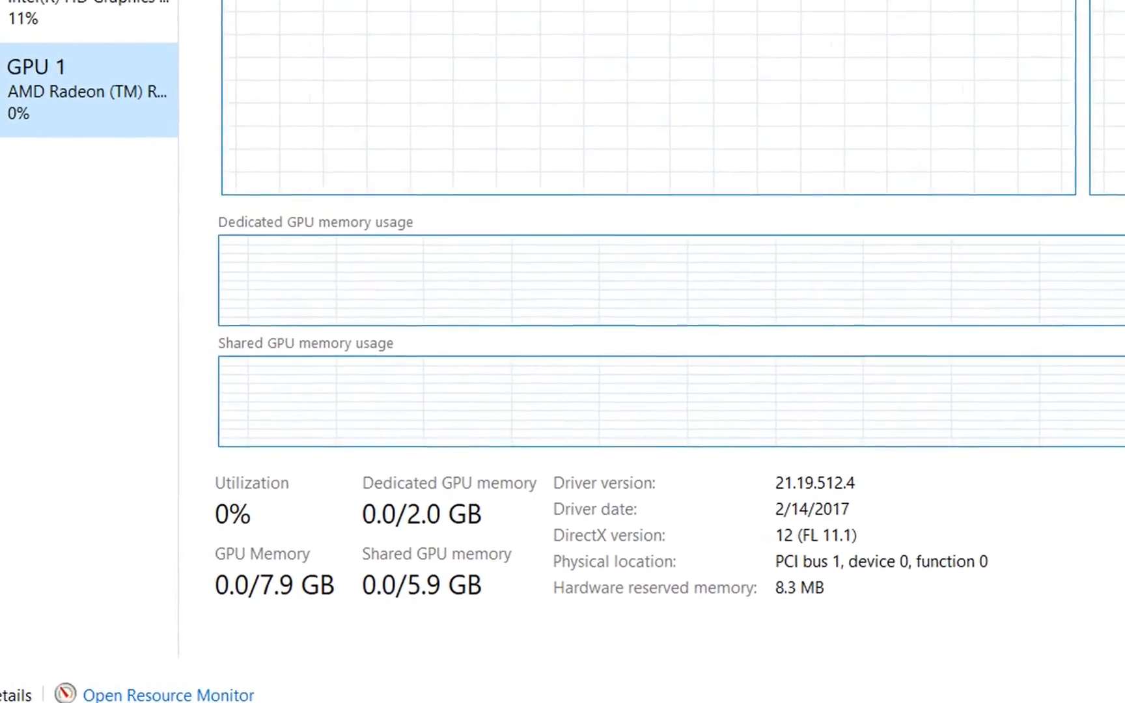
scroll("down", 3)
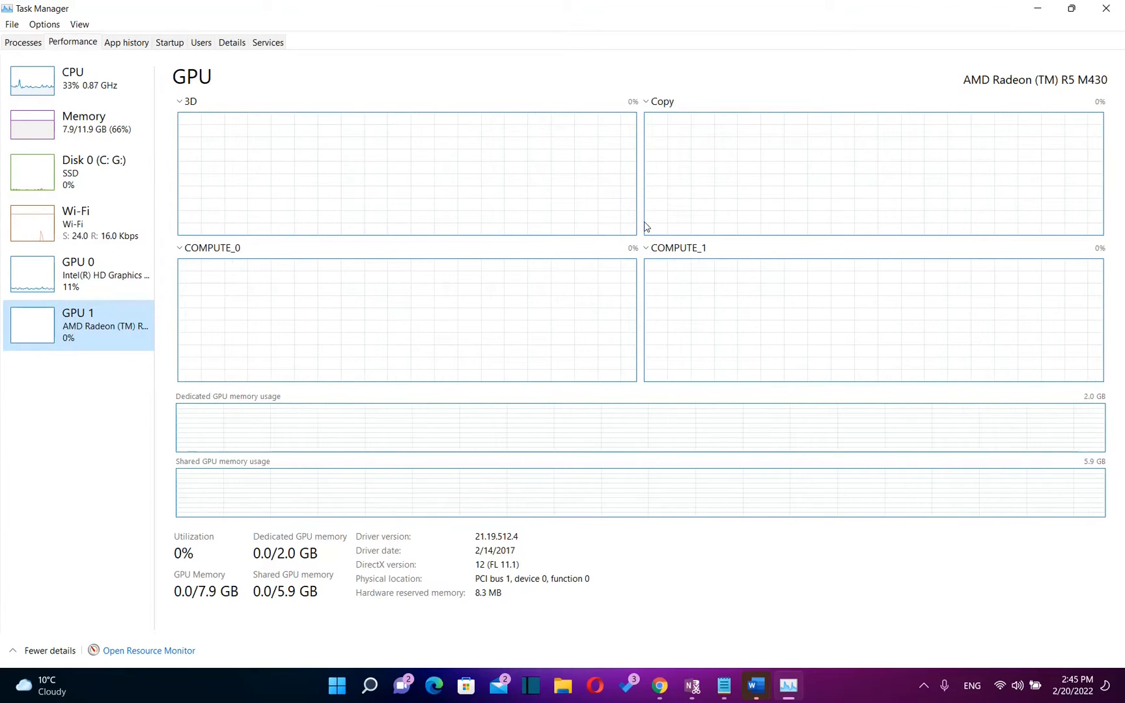
mouse_move(978, 65)
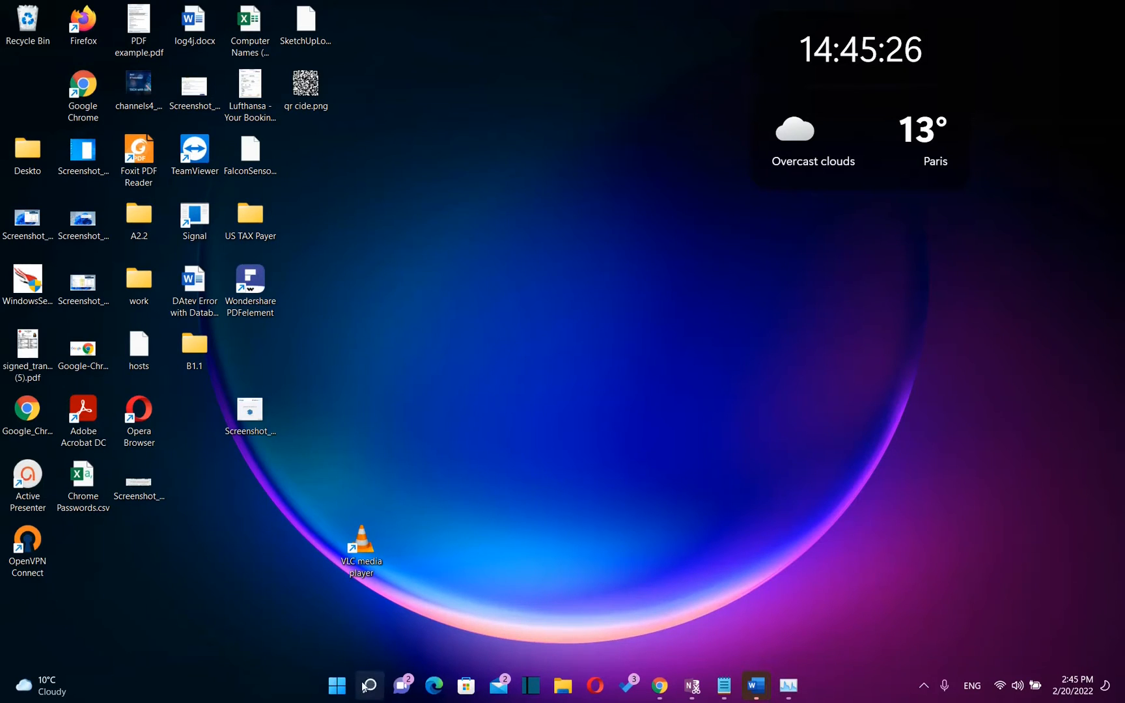
Launch Device Manager from taskbar search.
left_click(370, 685)
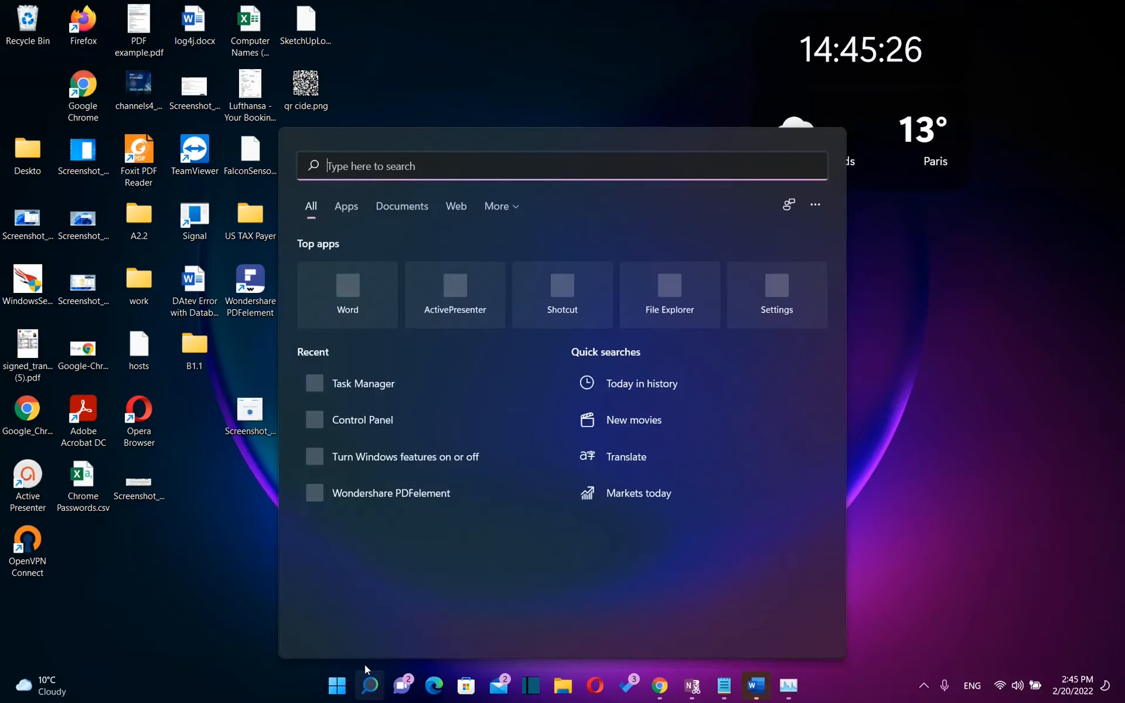
type("device manager")
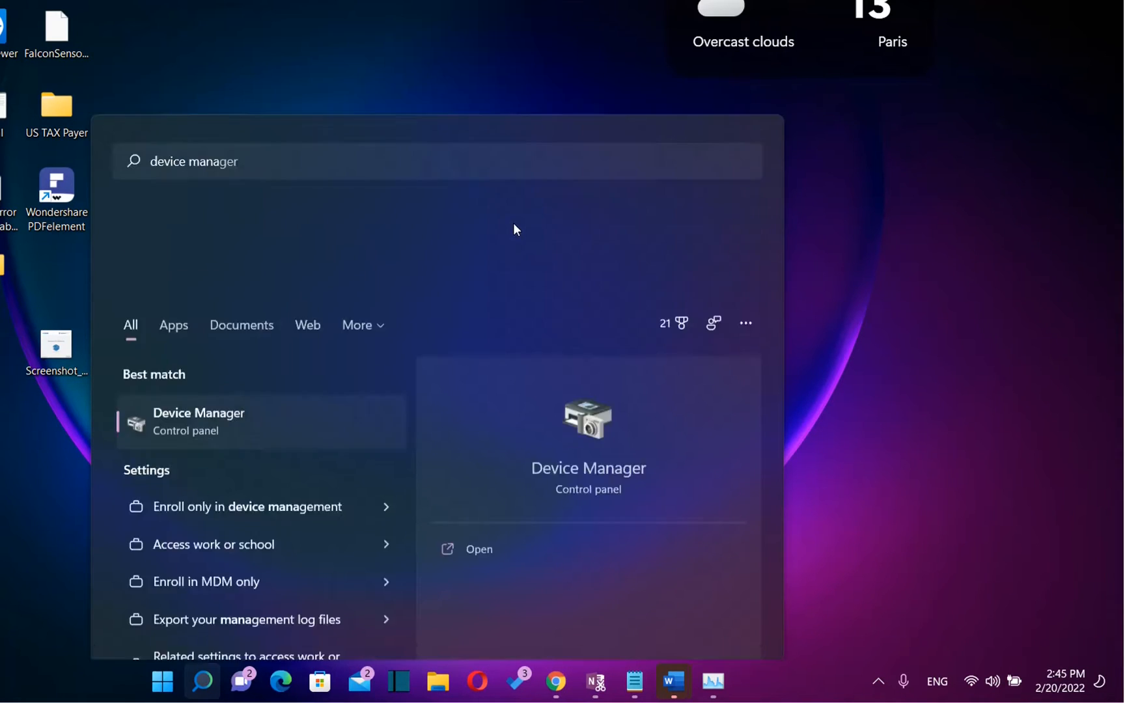
left_click(199, 413)
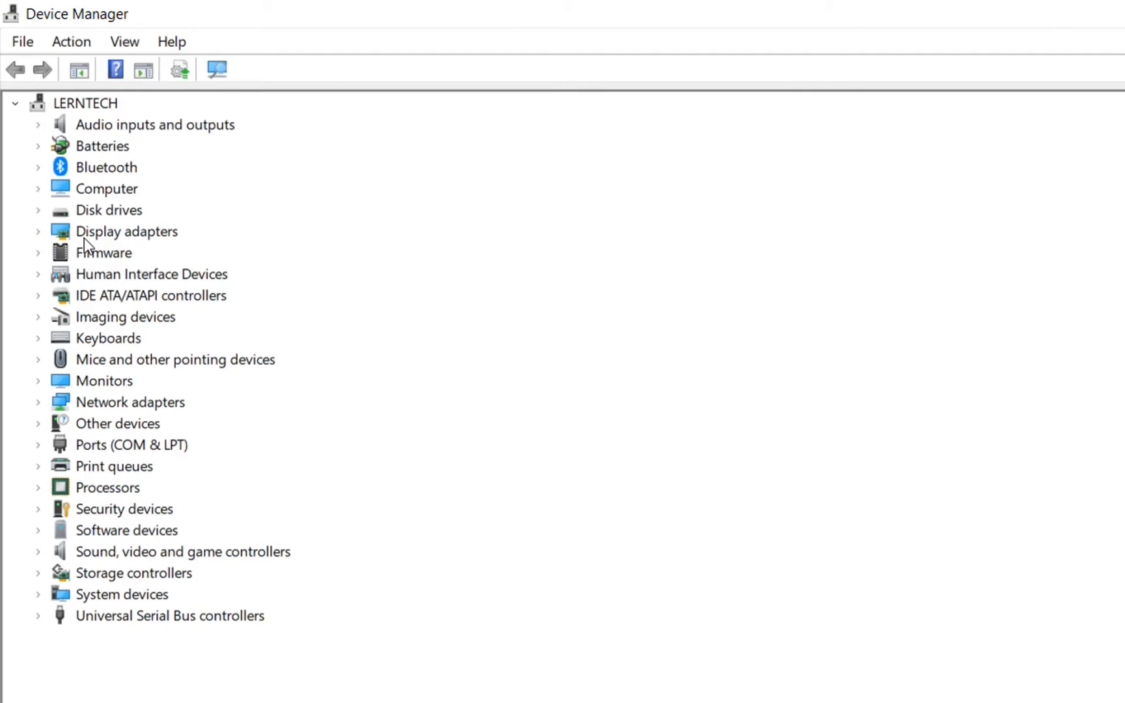
Expand Display adapters and select the AMD Radeon R5 M430 and Intel HD Graphics 520 entries.
left_click(38, 230)
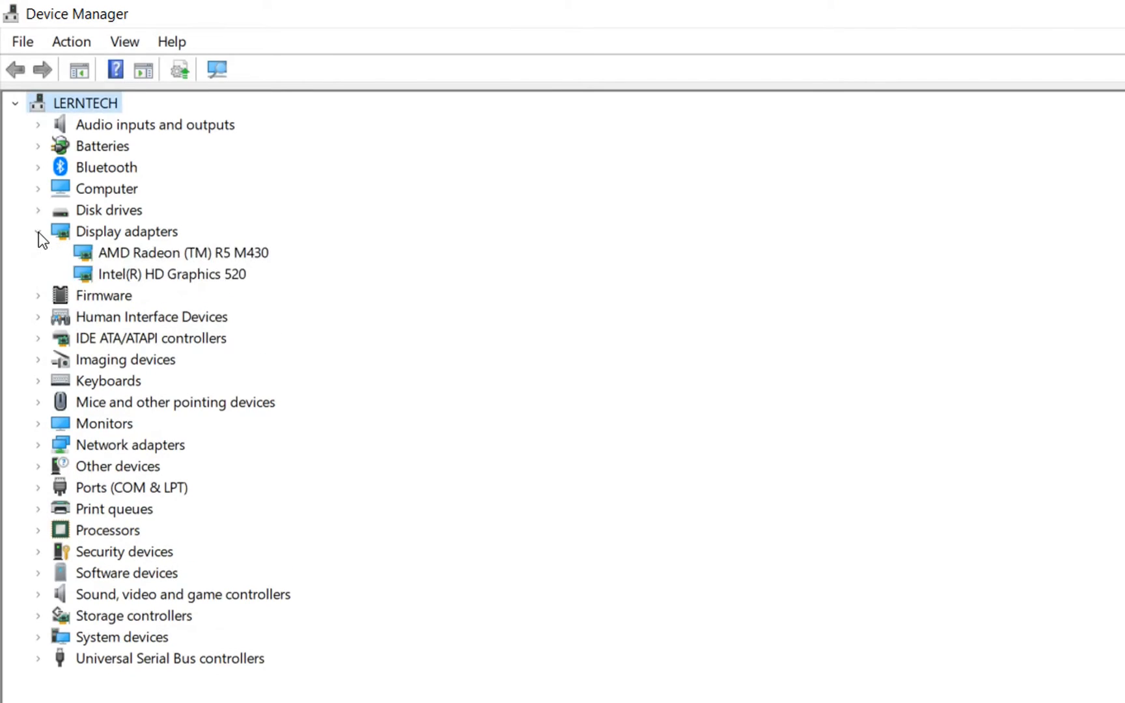
left_click(184, 252)
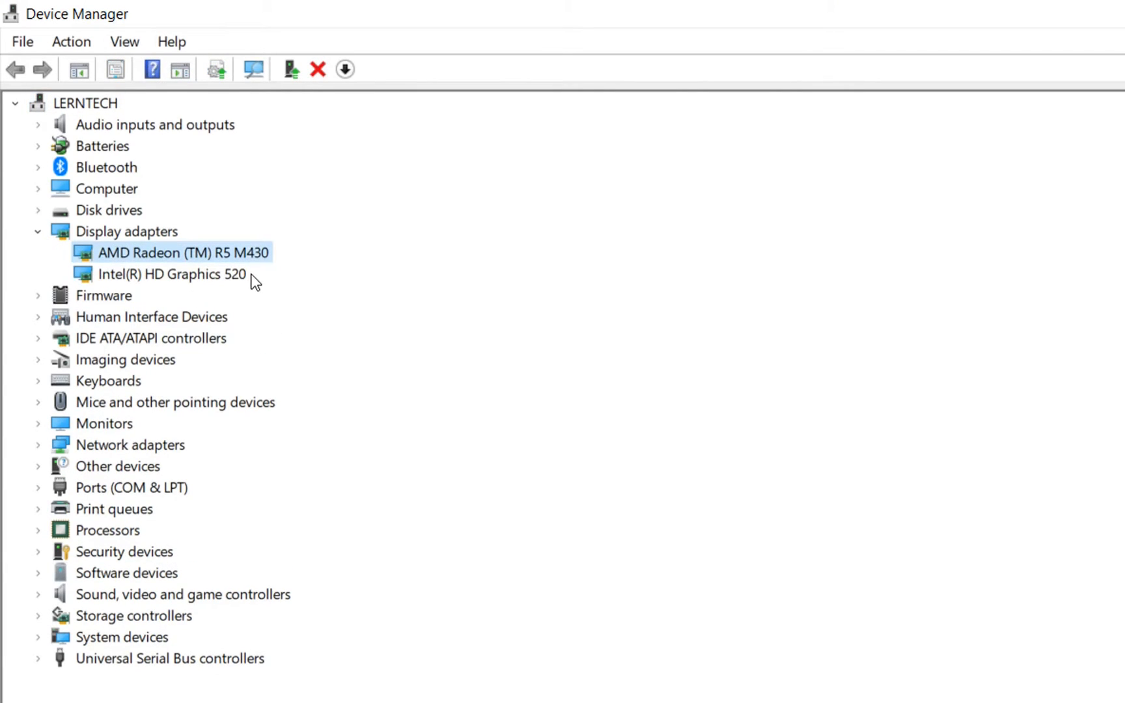
mouse_move(194, 288)
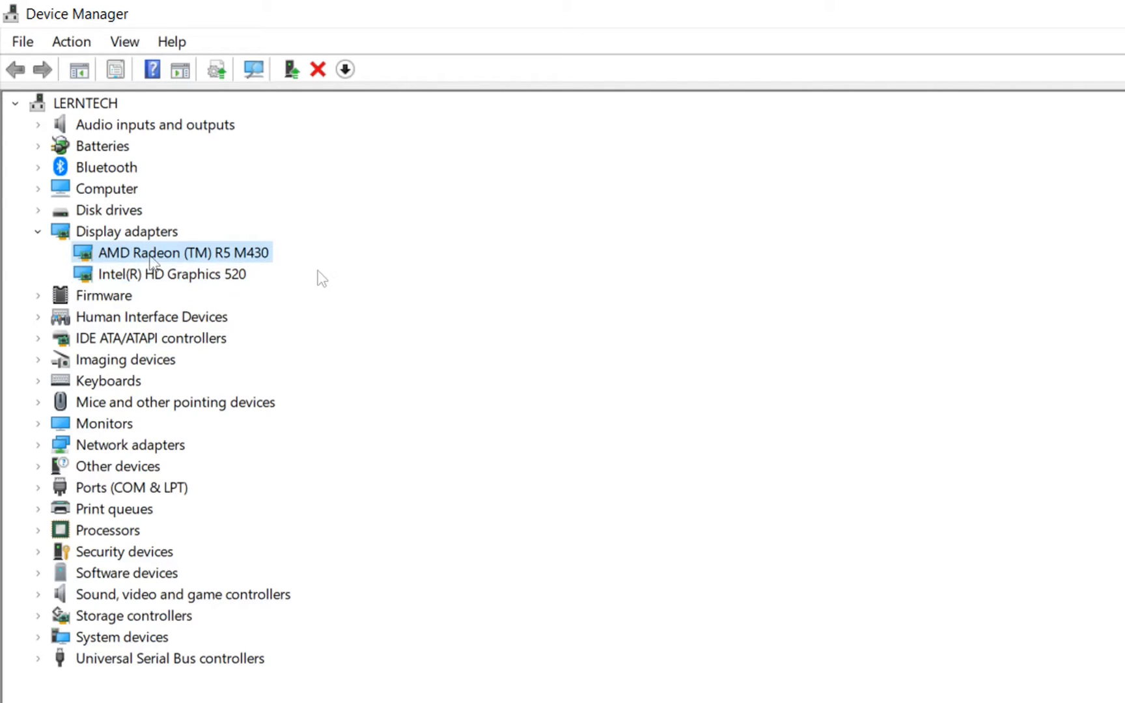
left_click(172, 274)
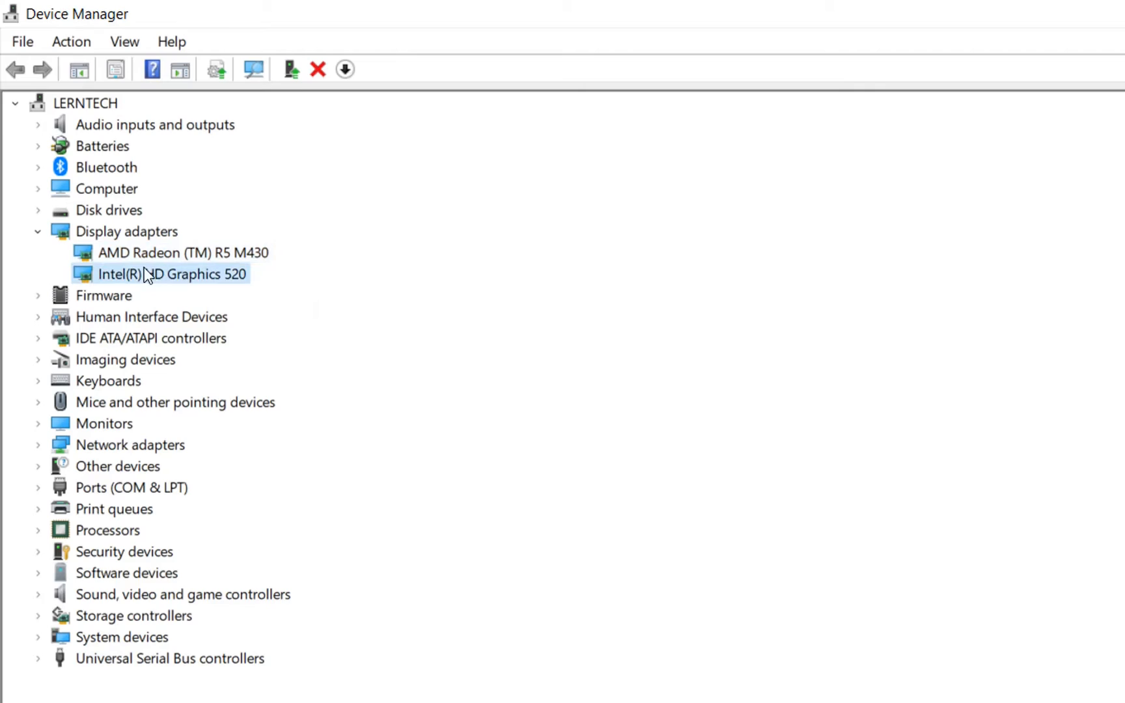
left_click(184, 251)
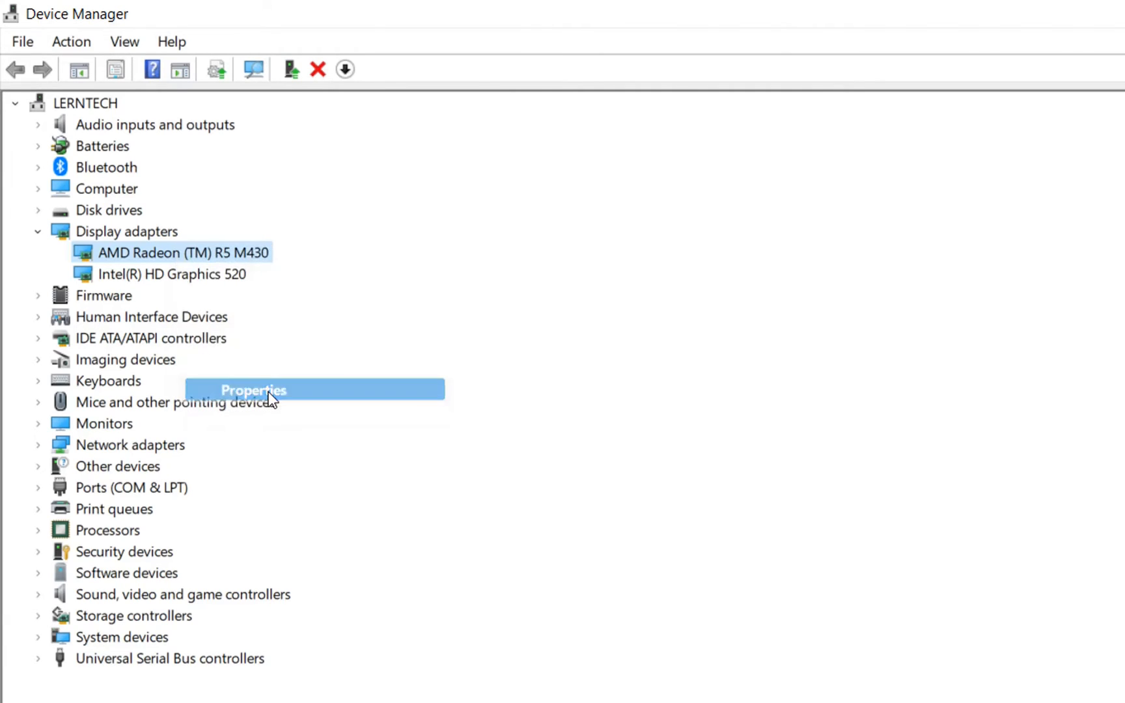
Review the AMD Radeon R5 M430's Properties and Events, then bring up Start search.
left_click(253, 390)
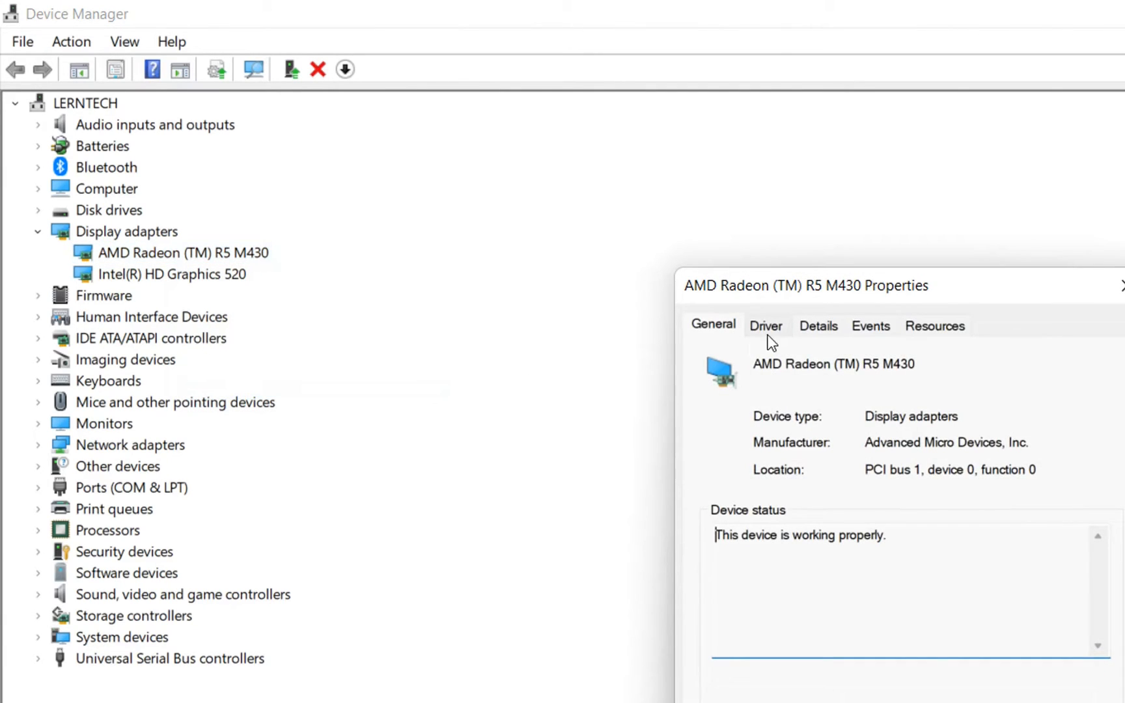
mouse_move(769, 378)
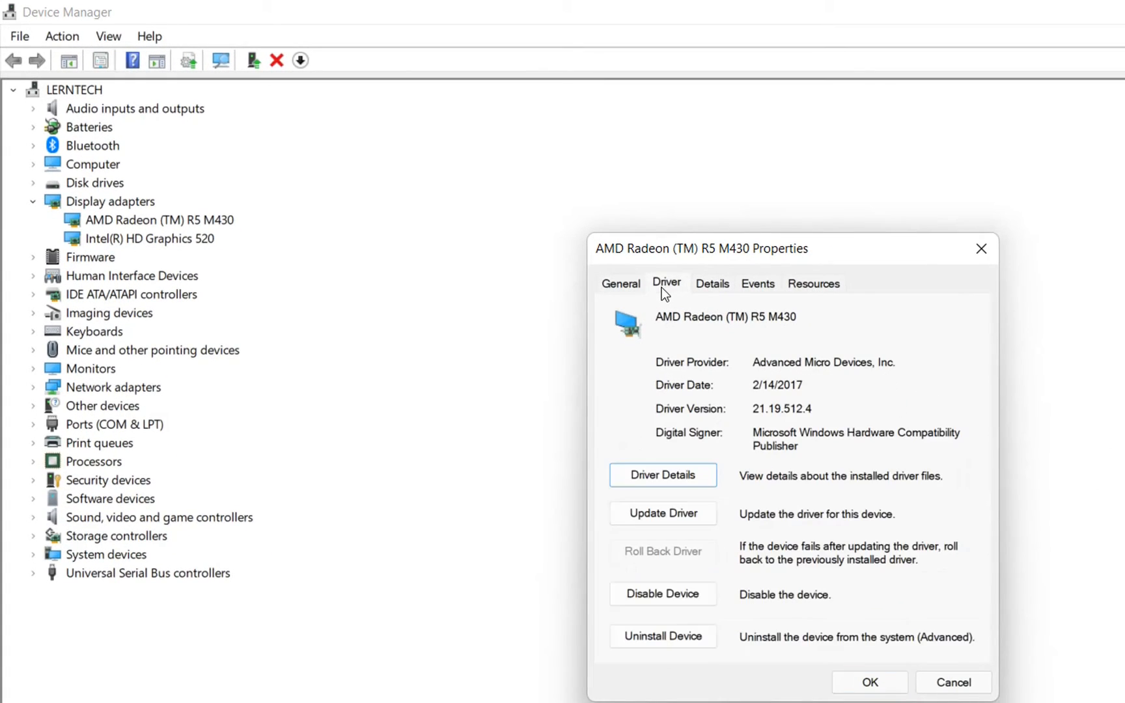
left_click(758, 282)
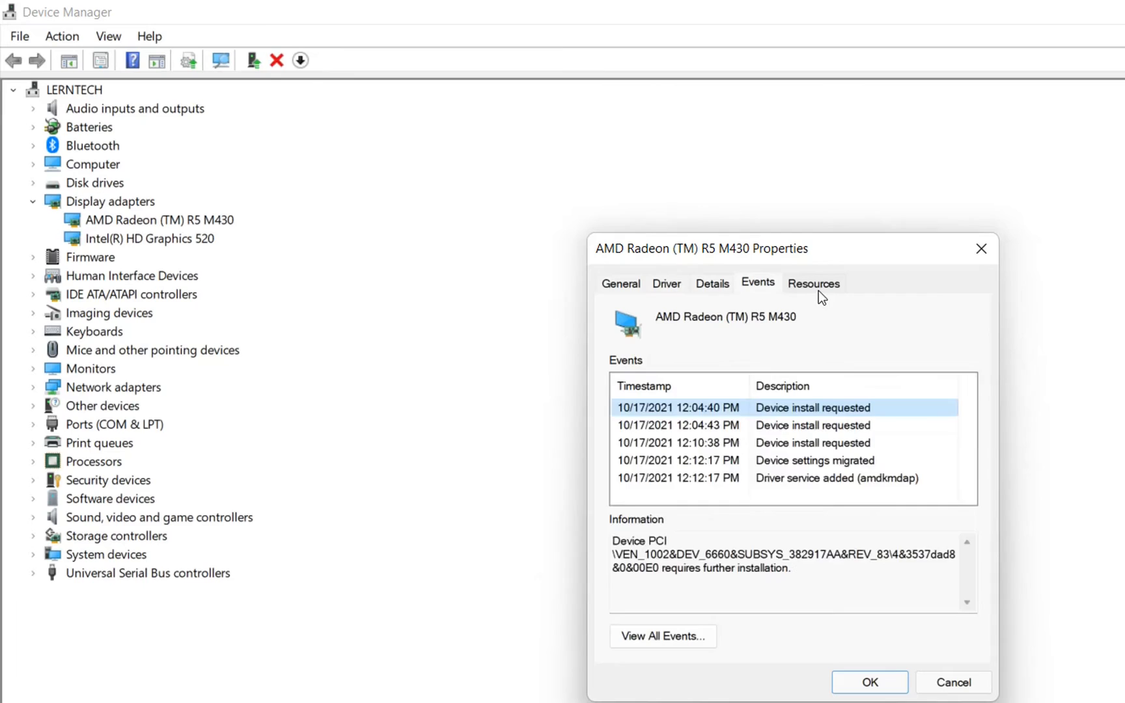
left_click(158, 679)
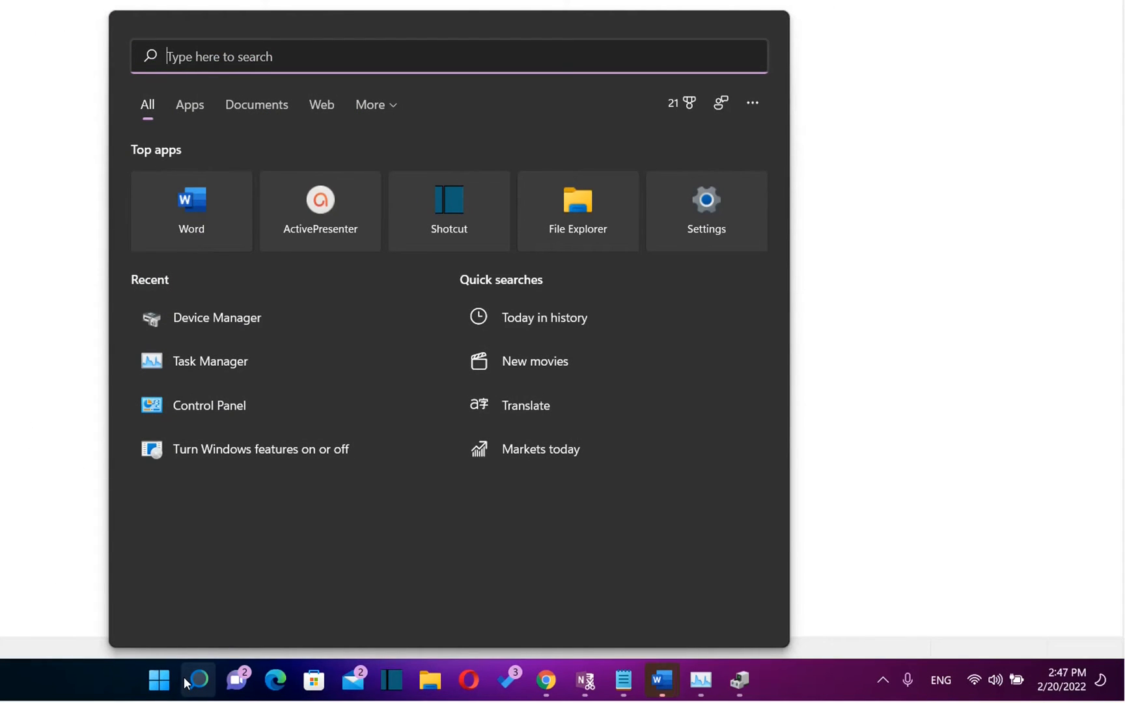
mouse_move(221, 646)
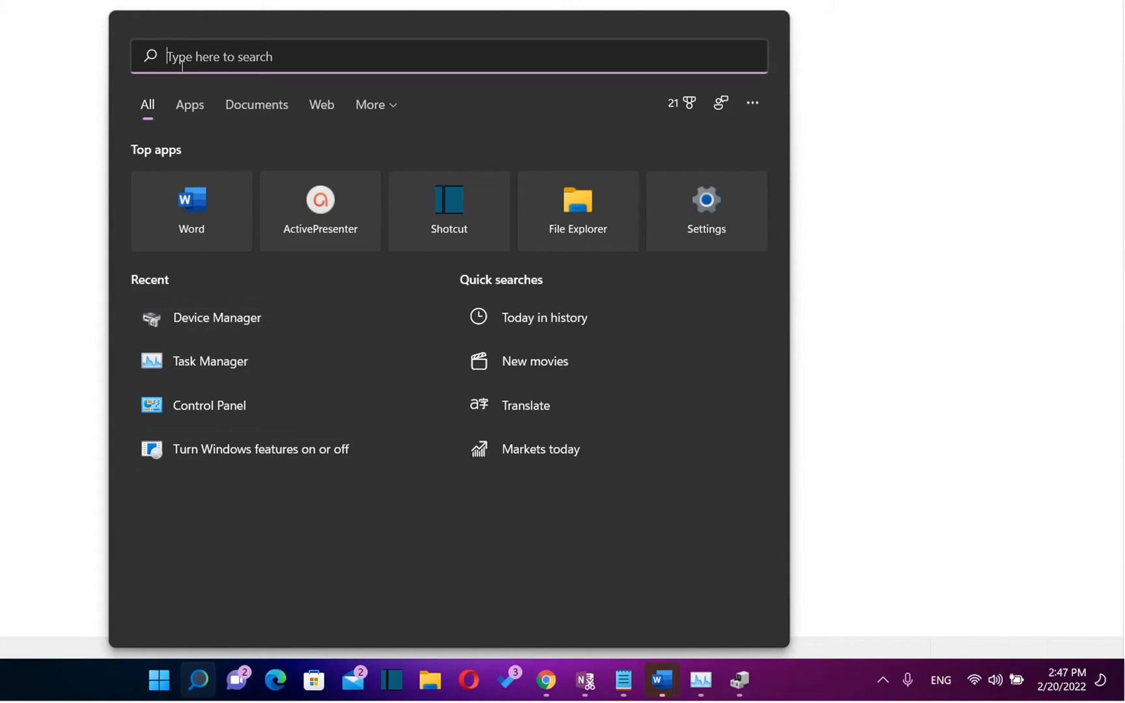
Run dxdiag and show the Intel HD Graphics 520 on the Display page.
type("dxdiag")
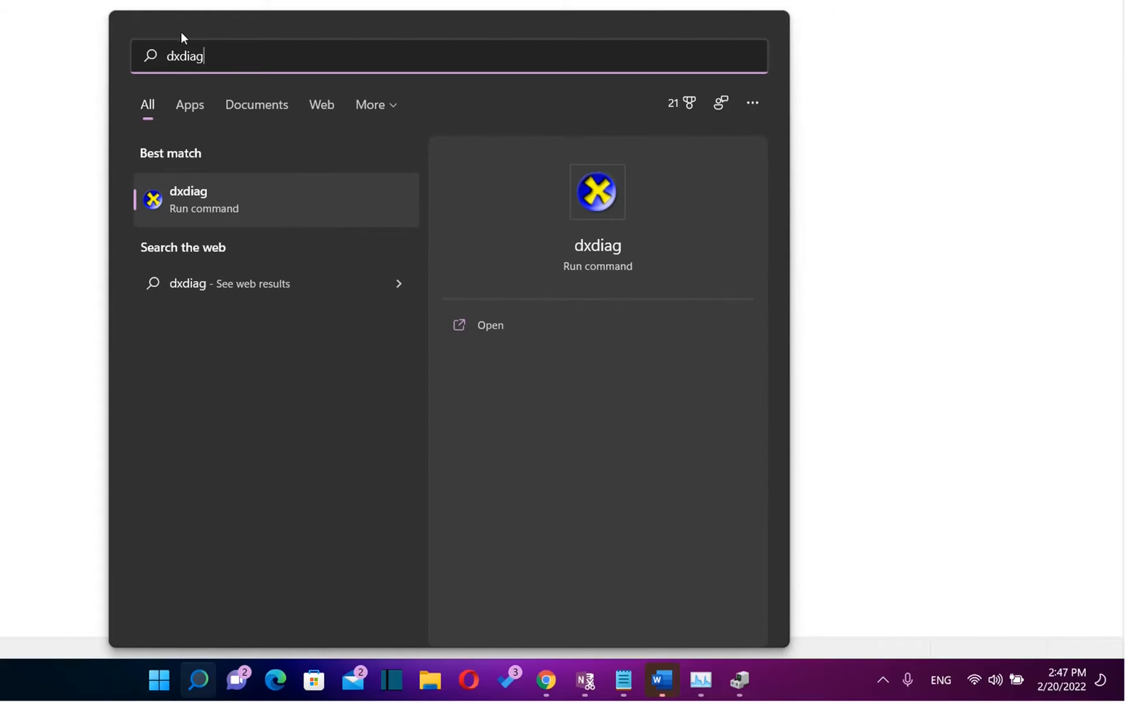
mouse_move(200, 220)
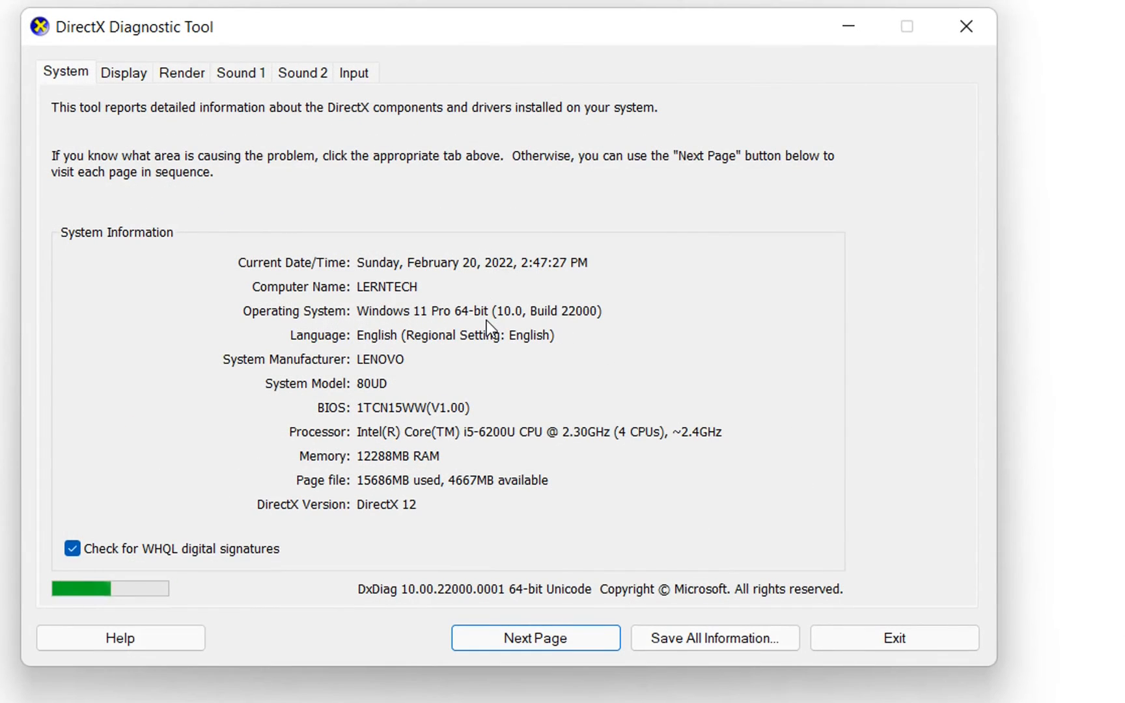
mouse_move(419, 452)
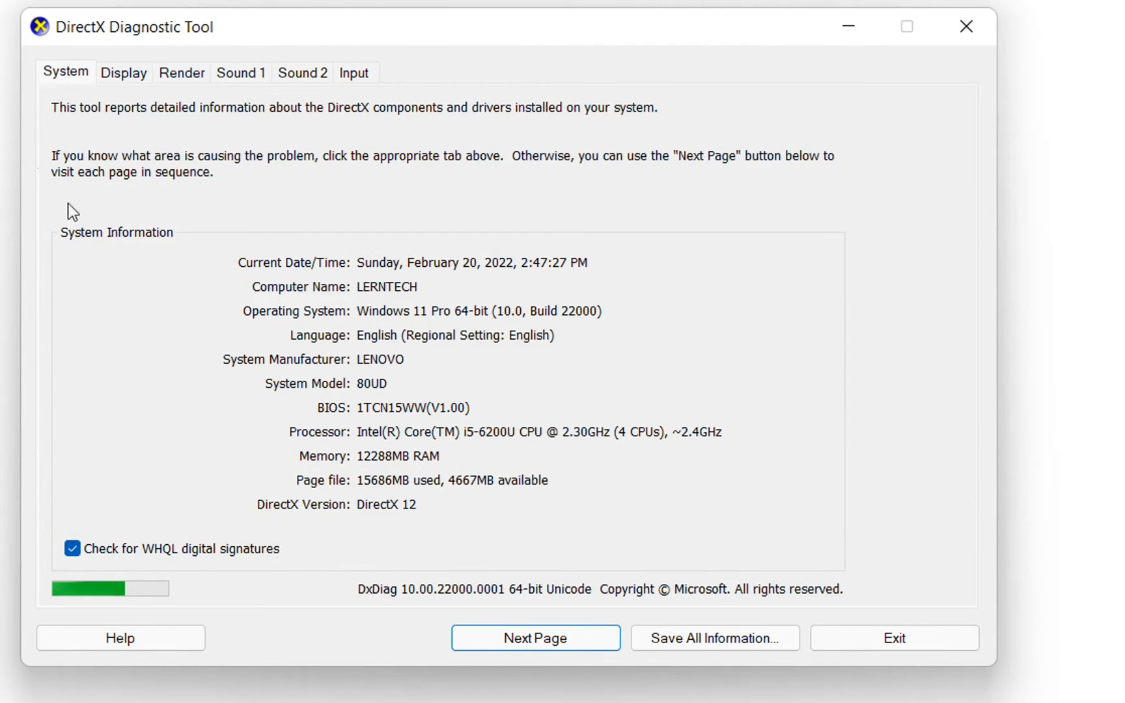
mouse_move(290, 346)
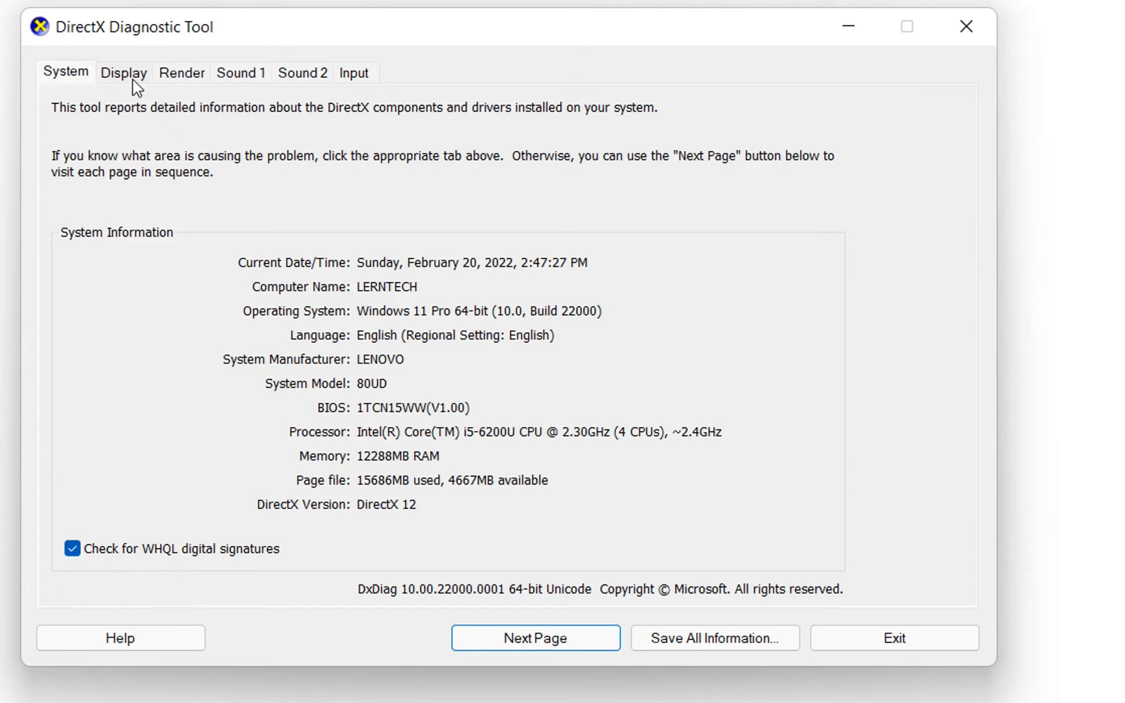
mouse_move(119, 82)
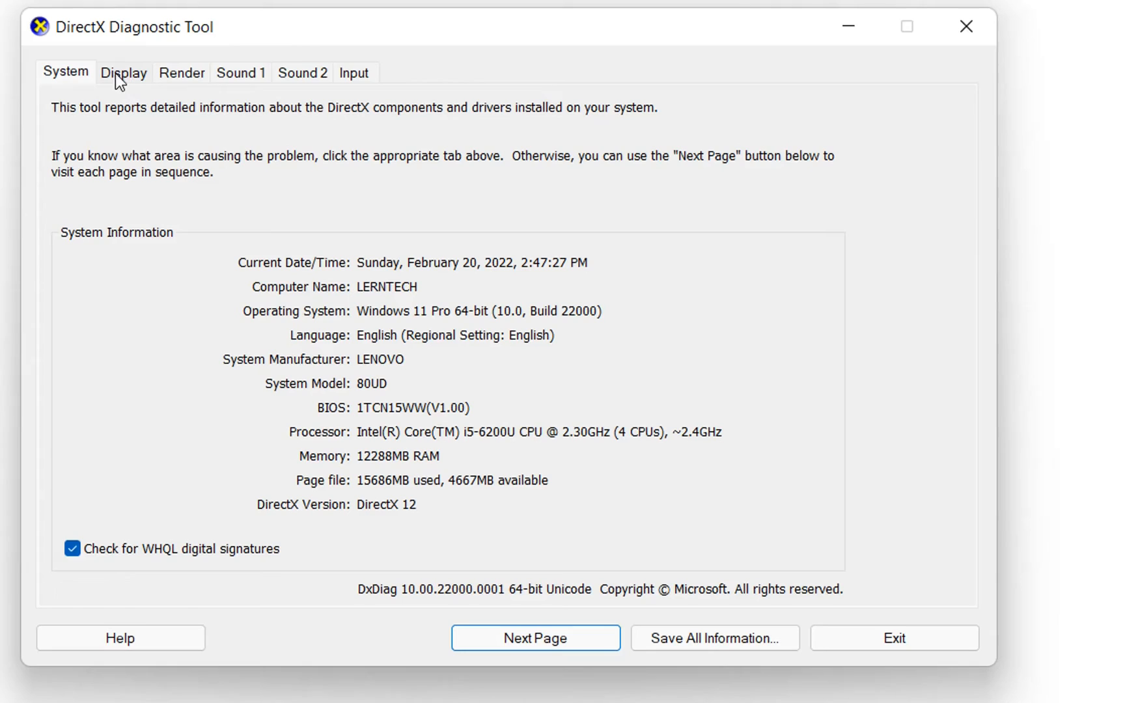
left_click(123, 72)
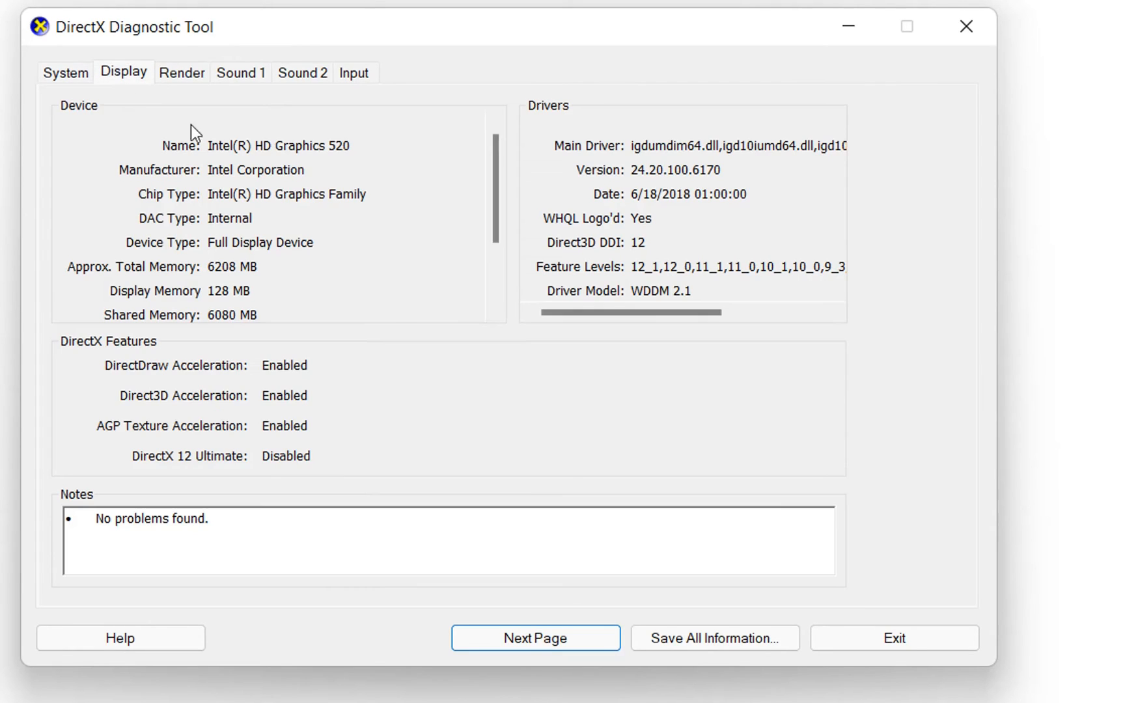
mouse_move(228, 168)
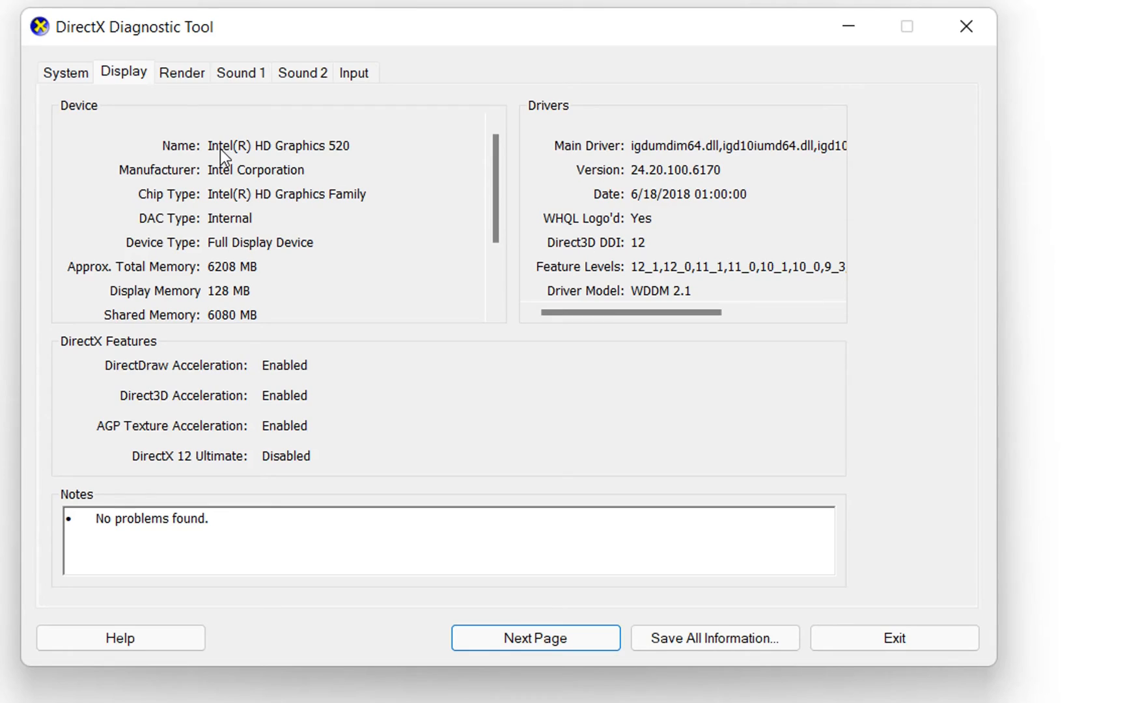
mouse_move(249, 280)
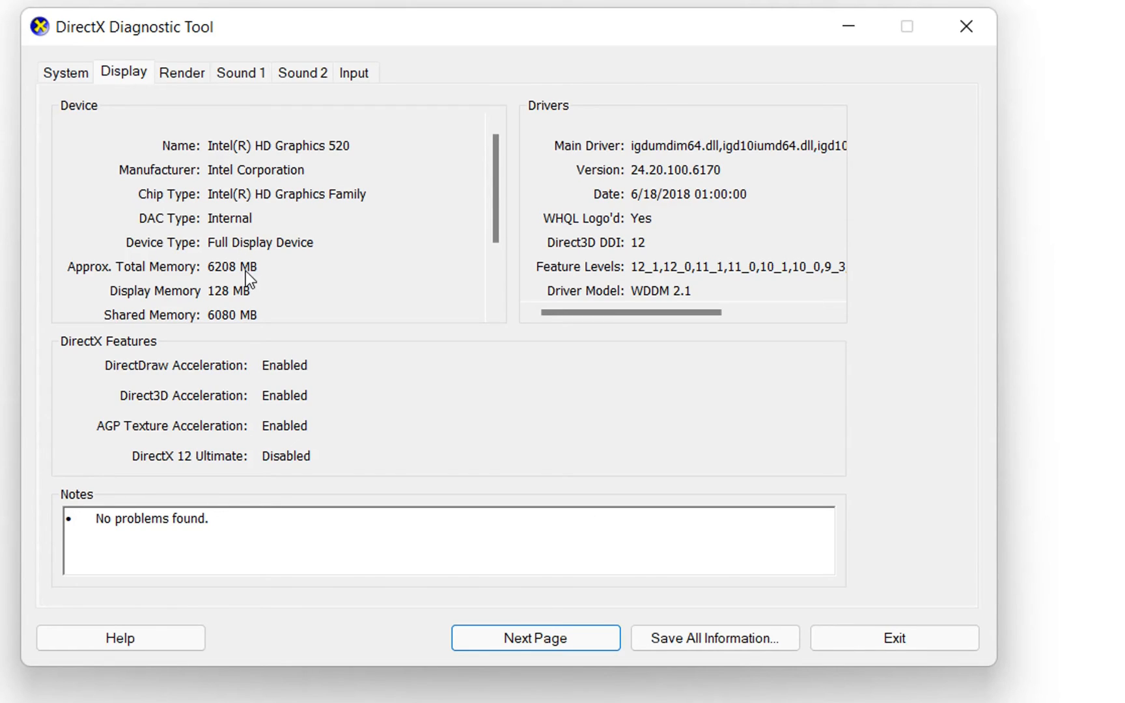
mouse_move(361, 170)
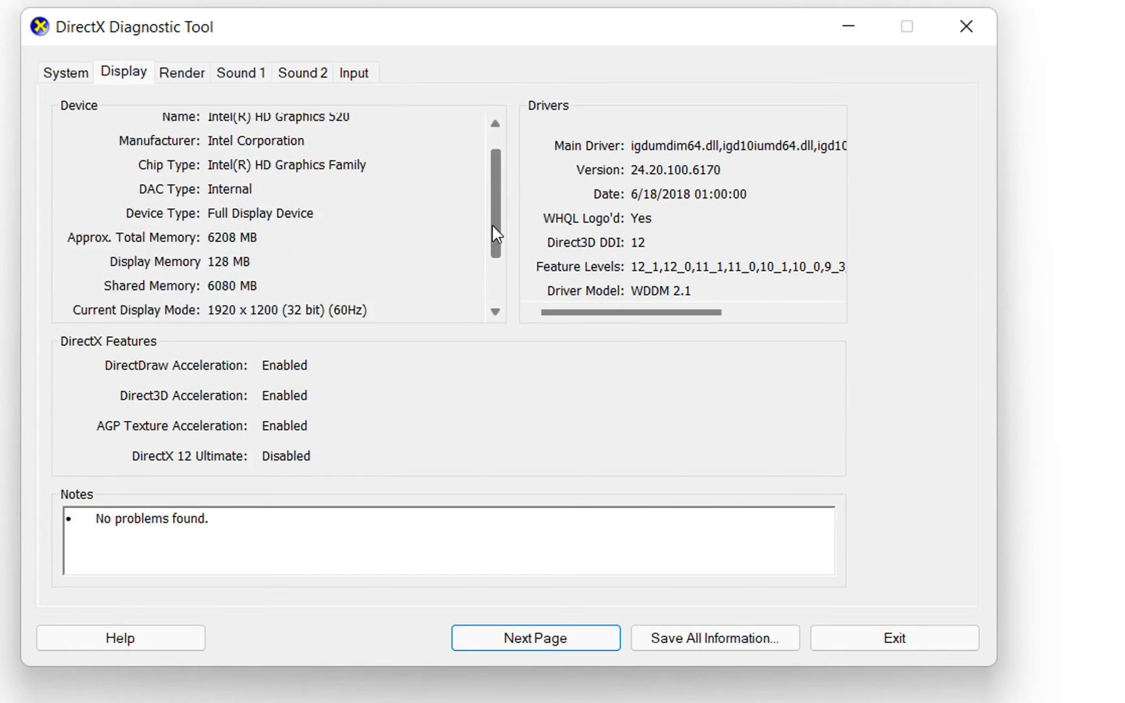
Reveal the Intel card's 1920 x 1200 display mode, Generic PnP Monitor and unsupported HDR.
scroll("down", 3)
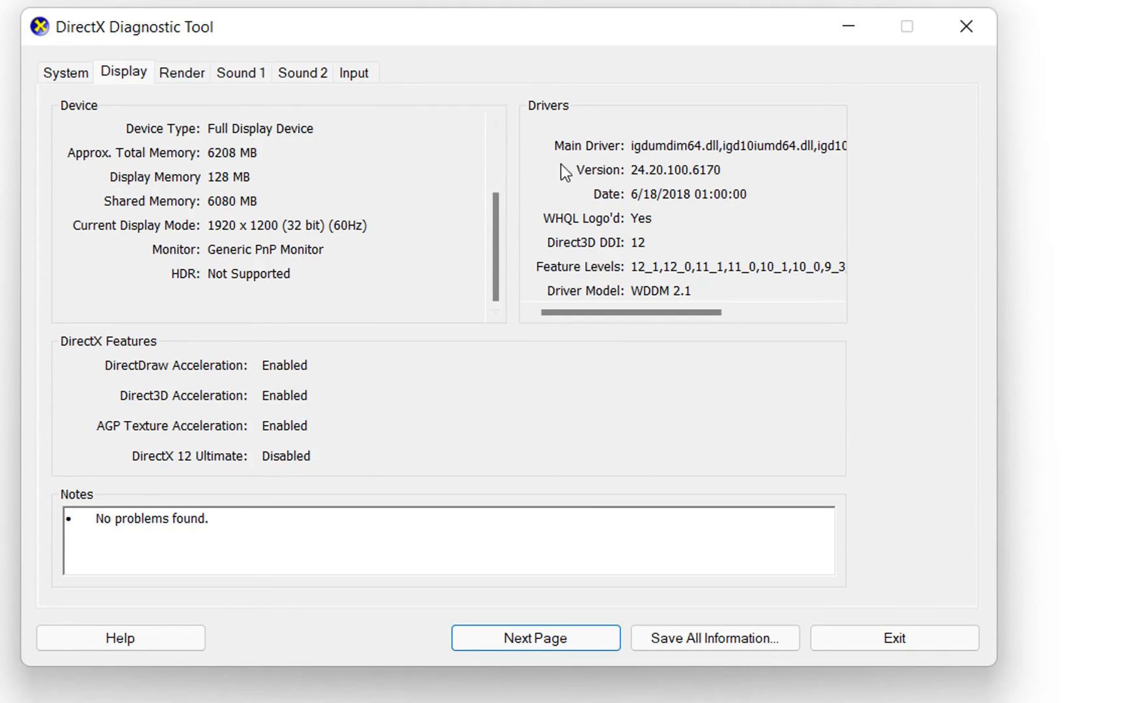
mouse_move(223, 228)
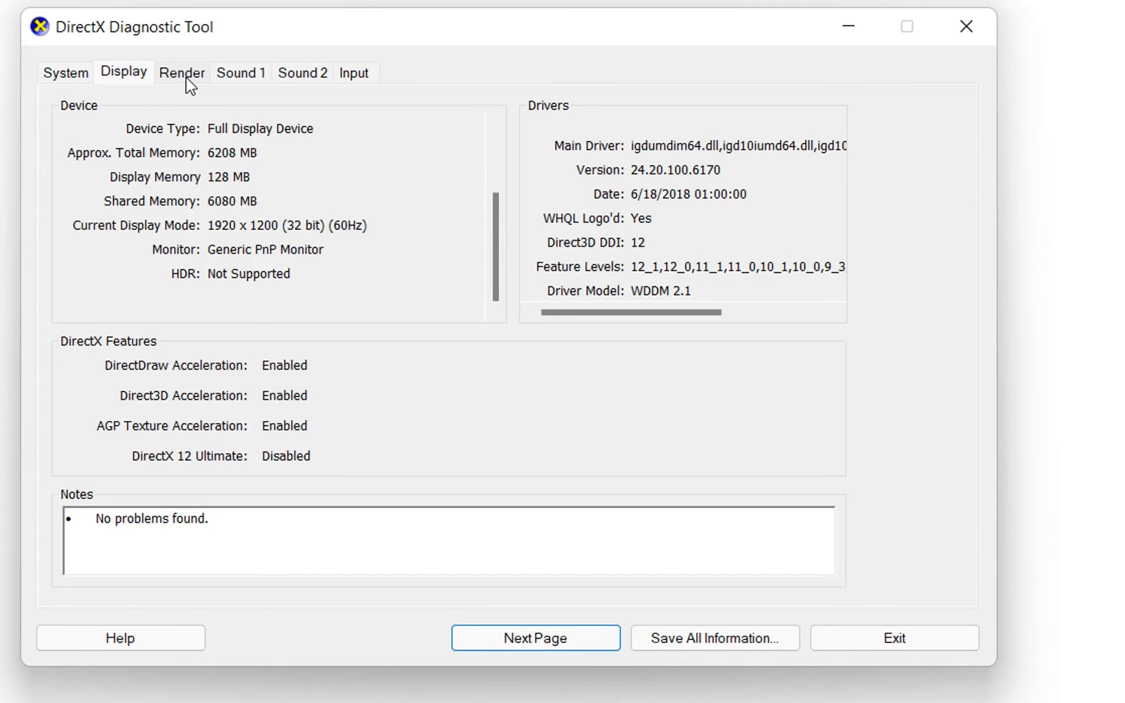
Show the AMD Radeon R5 M430 on the Render page with its 2039 MB display memory.
left_click(181, 72)
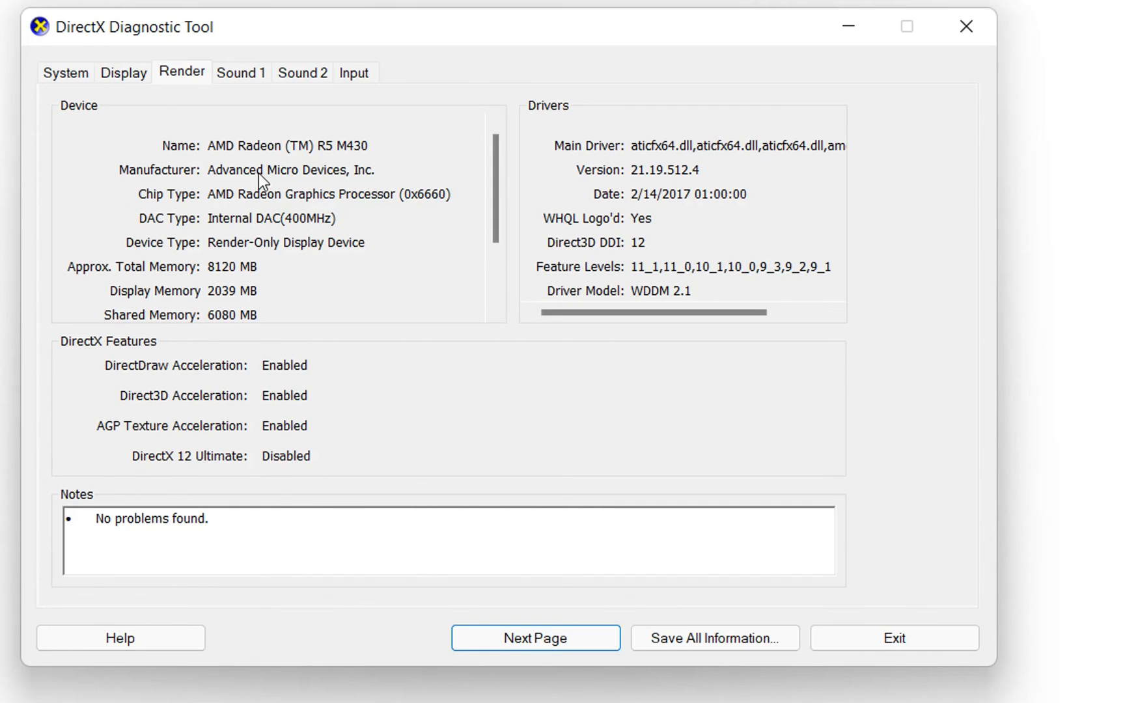
mouse_move(263, 168)
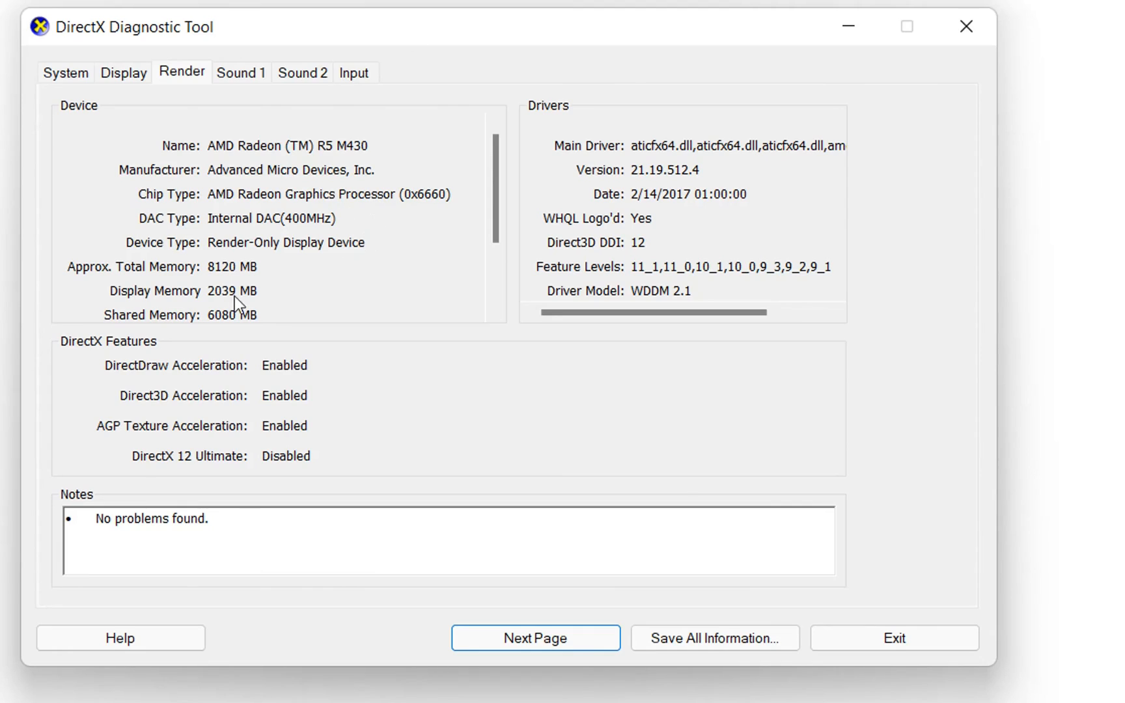
mouse_move(123, 303)
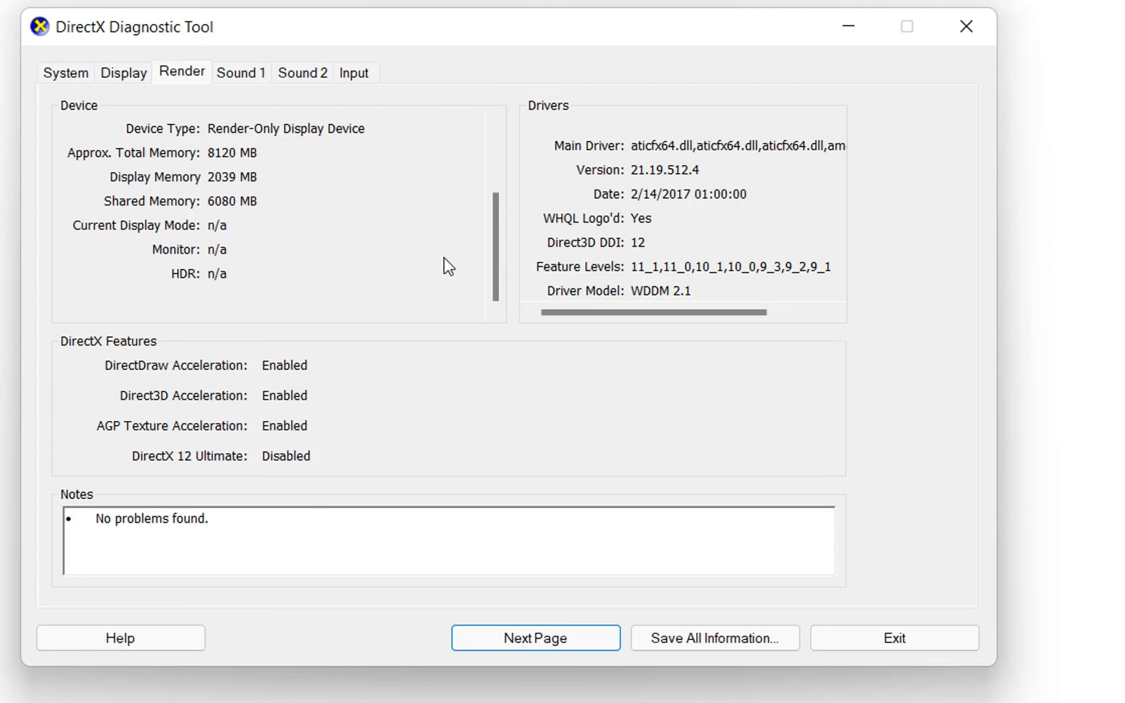
mouse_move(305, 210)
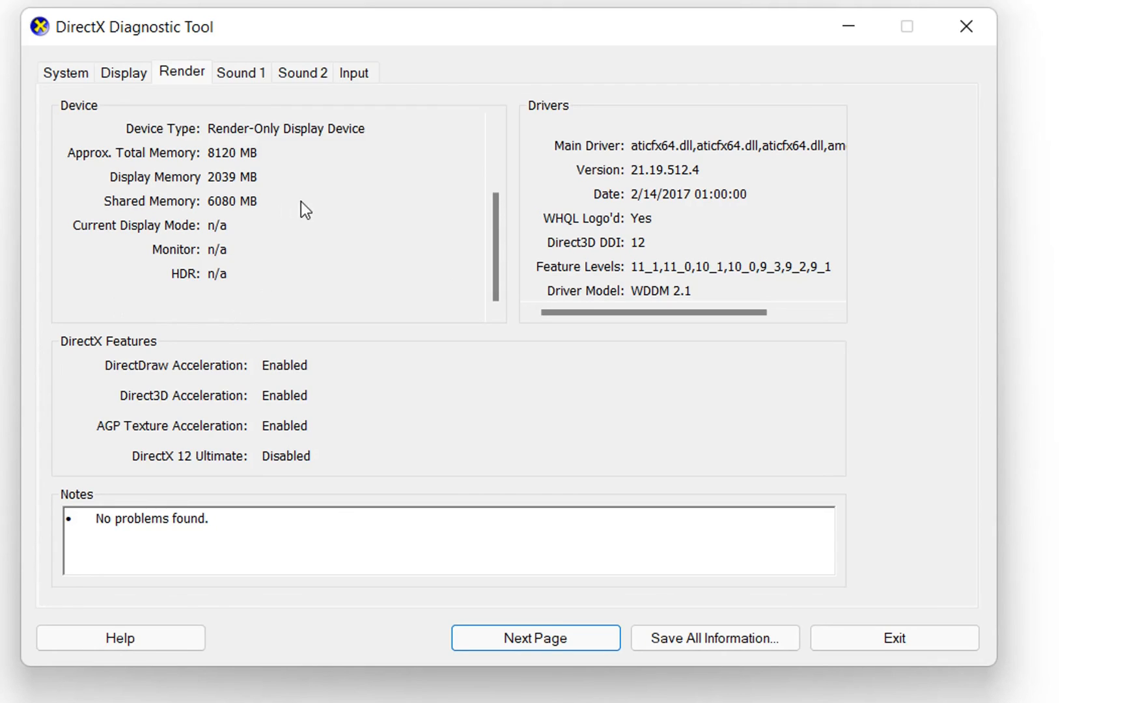
mouse_move(352, 237)
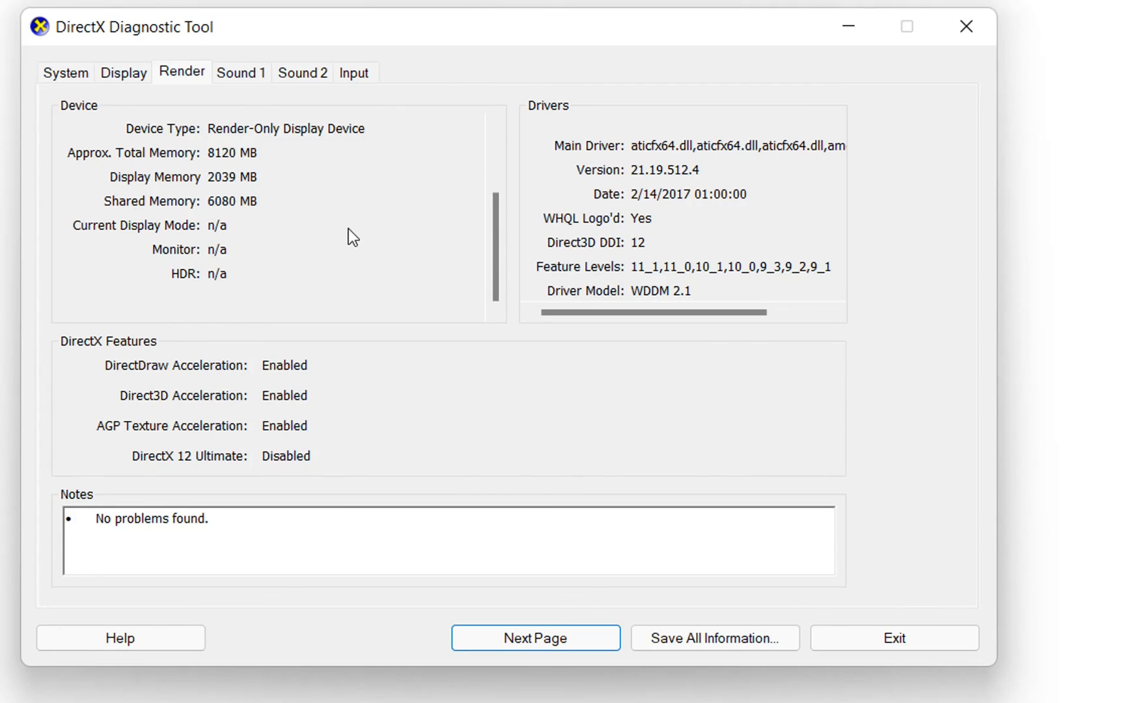